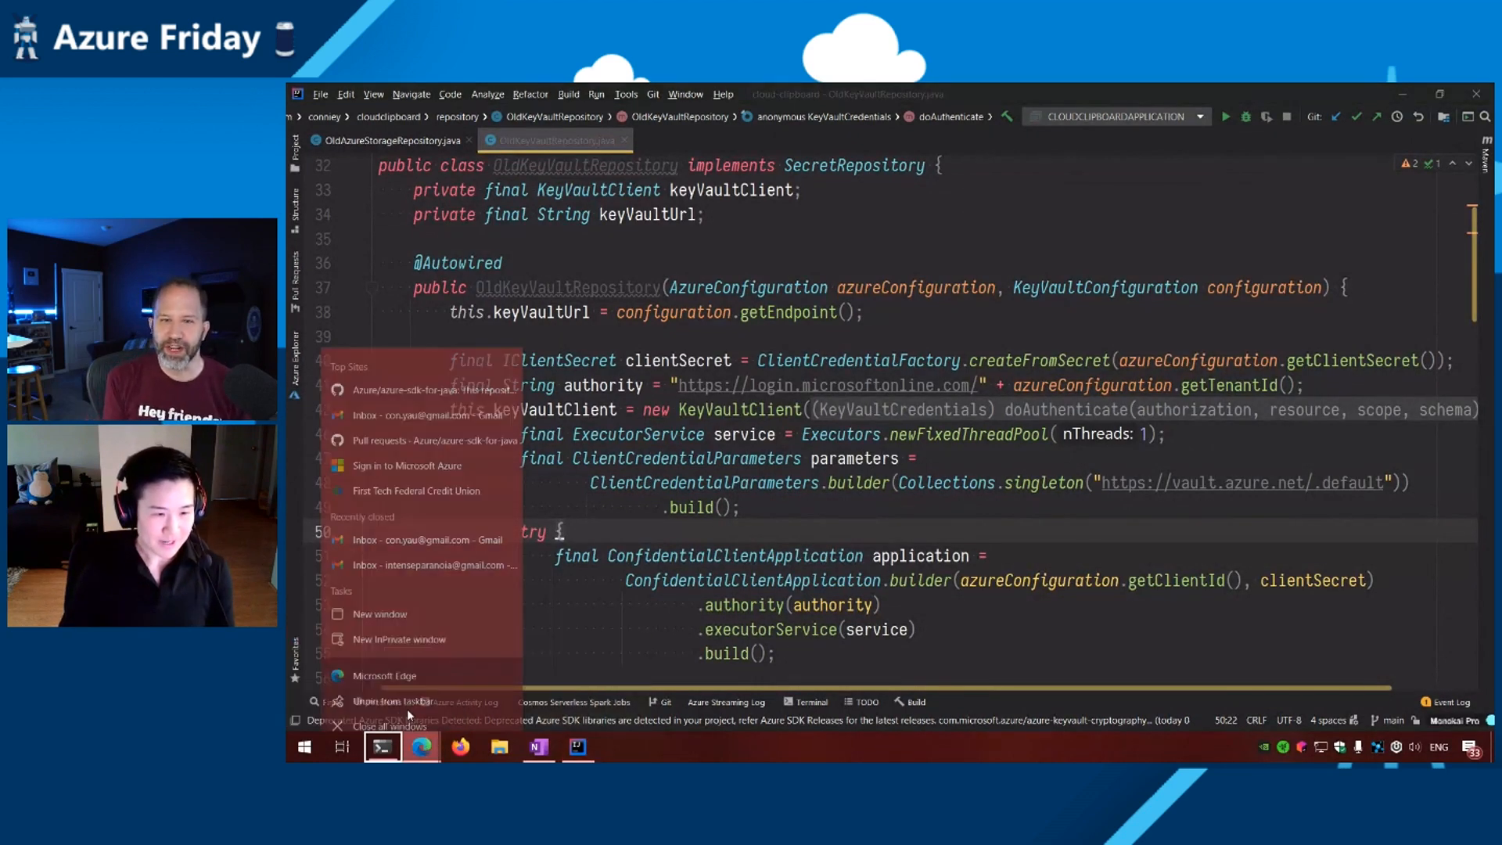
mouse_move(421, 747)
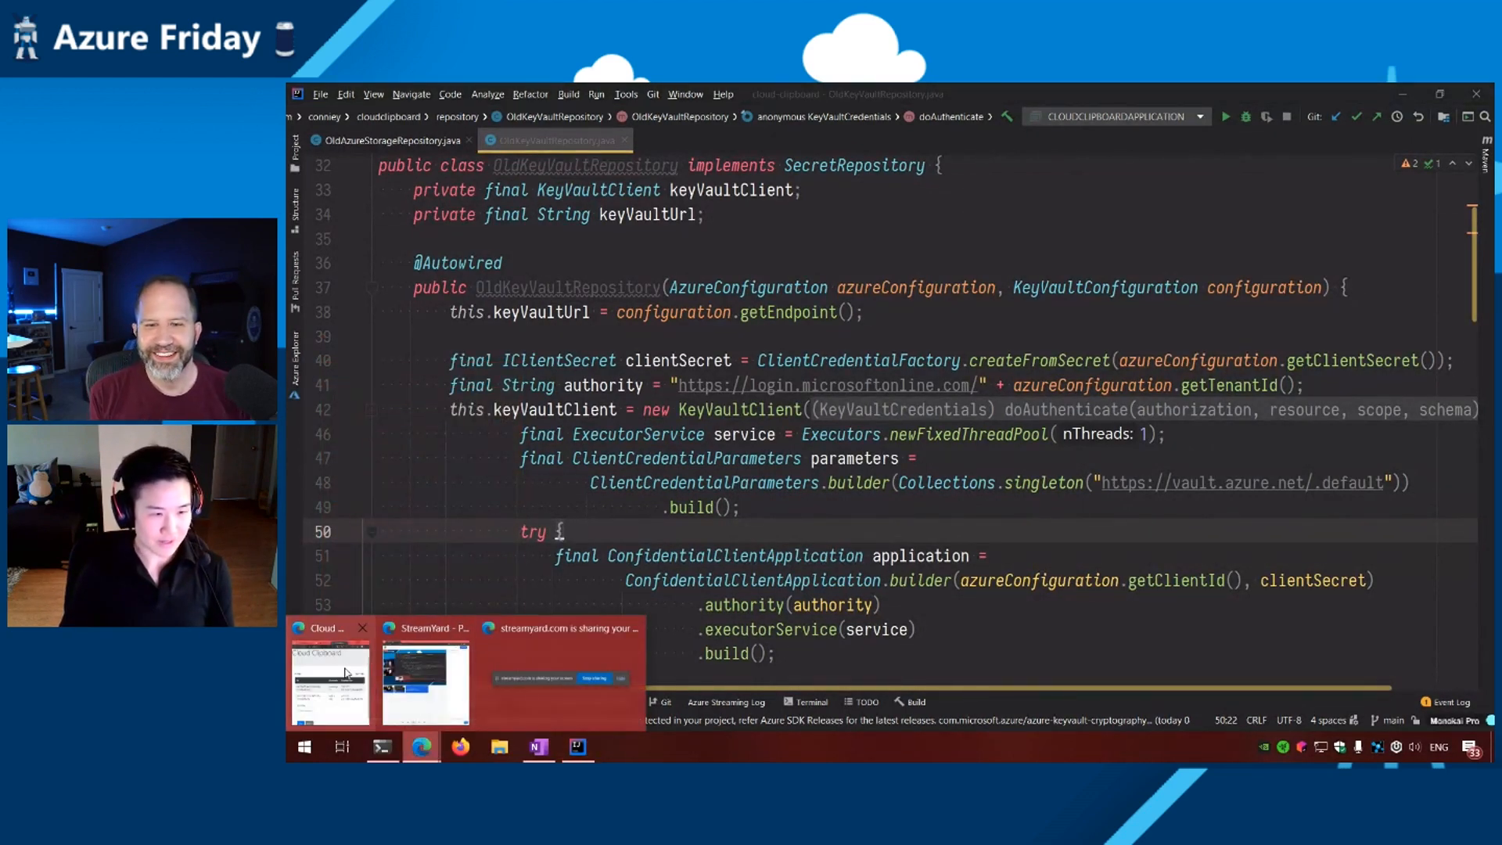
- Save a 'Hello' clip in Cloud Clipboard in Edge, then open the Secrets link
left_click(329, 680)
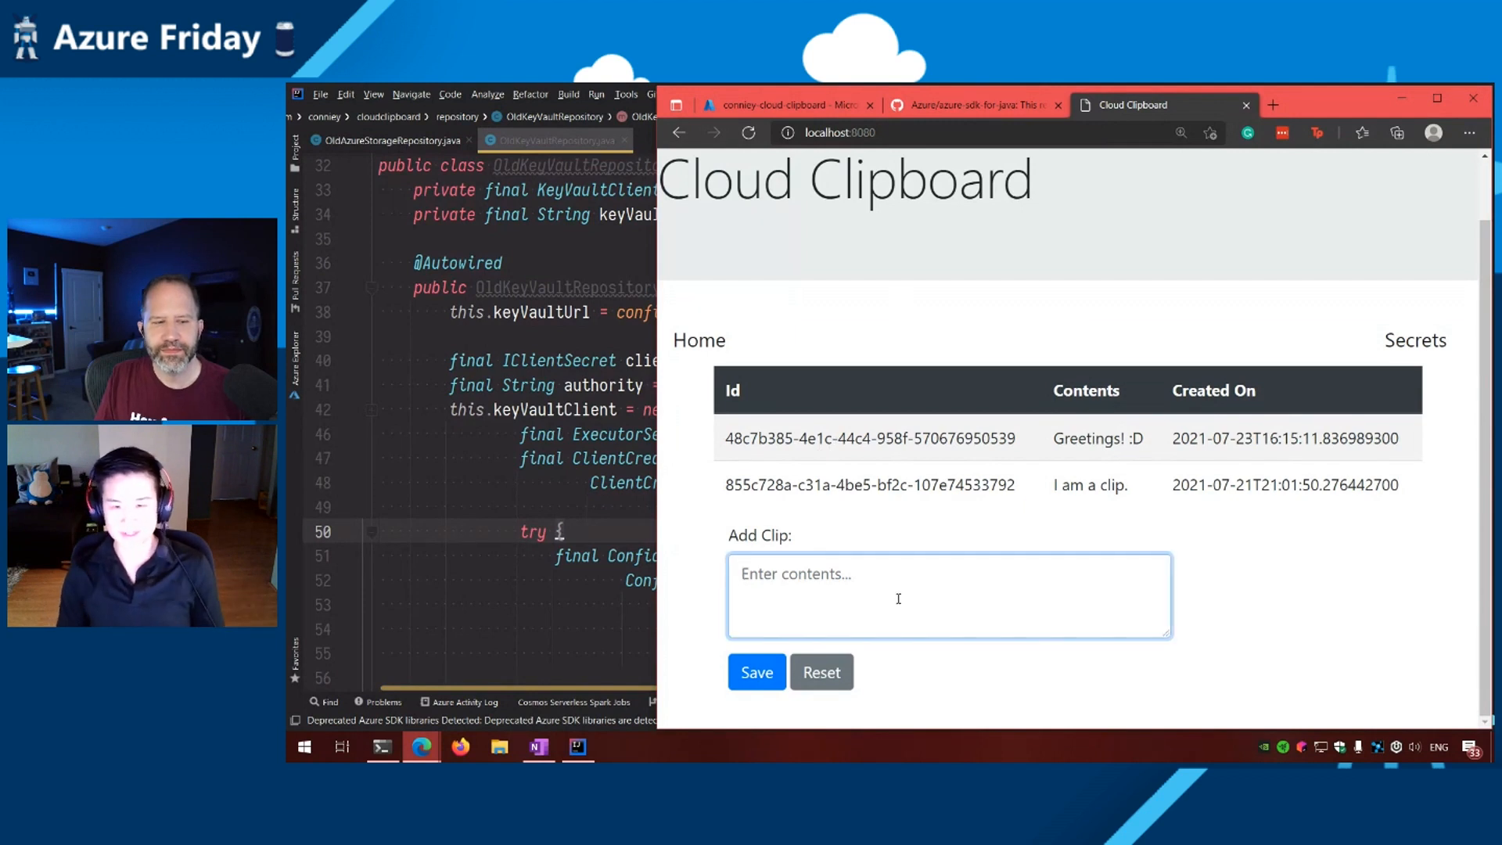
type("Hello")
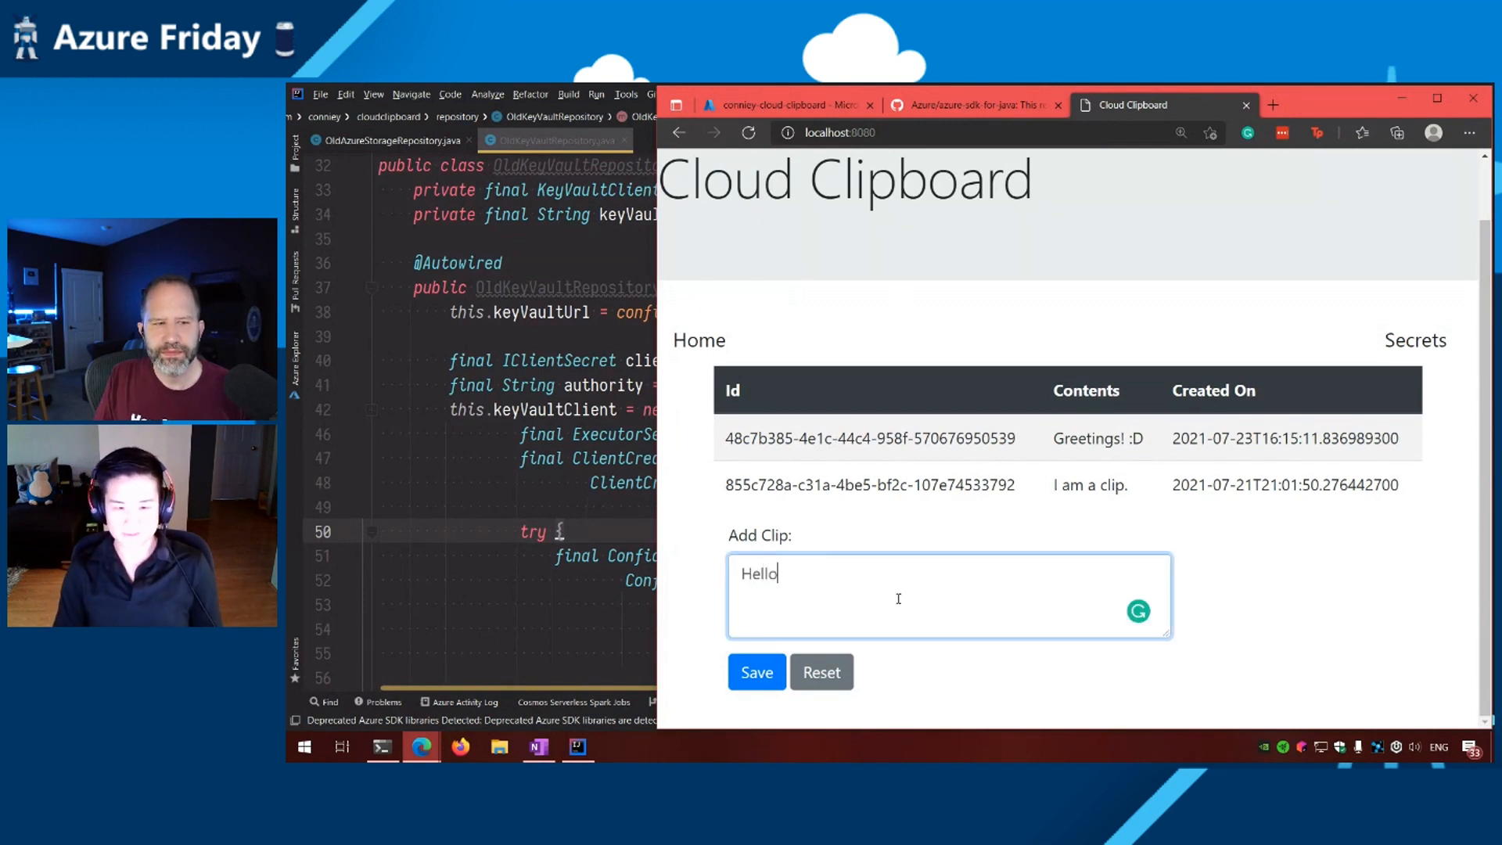
left_click(756, 671)
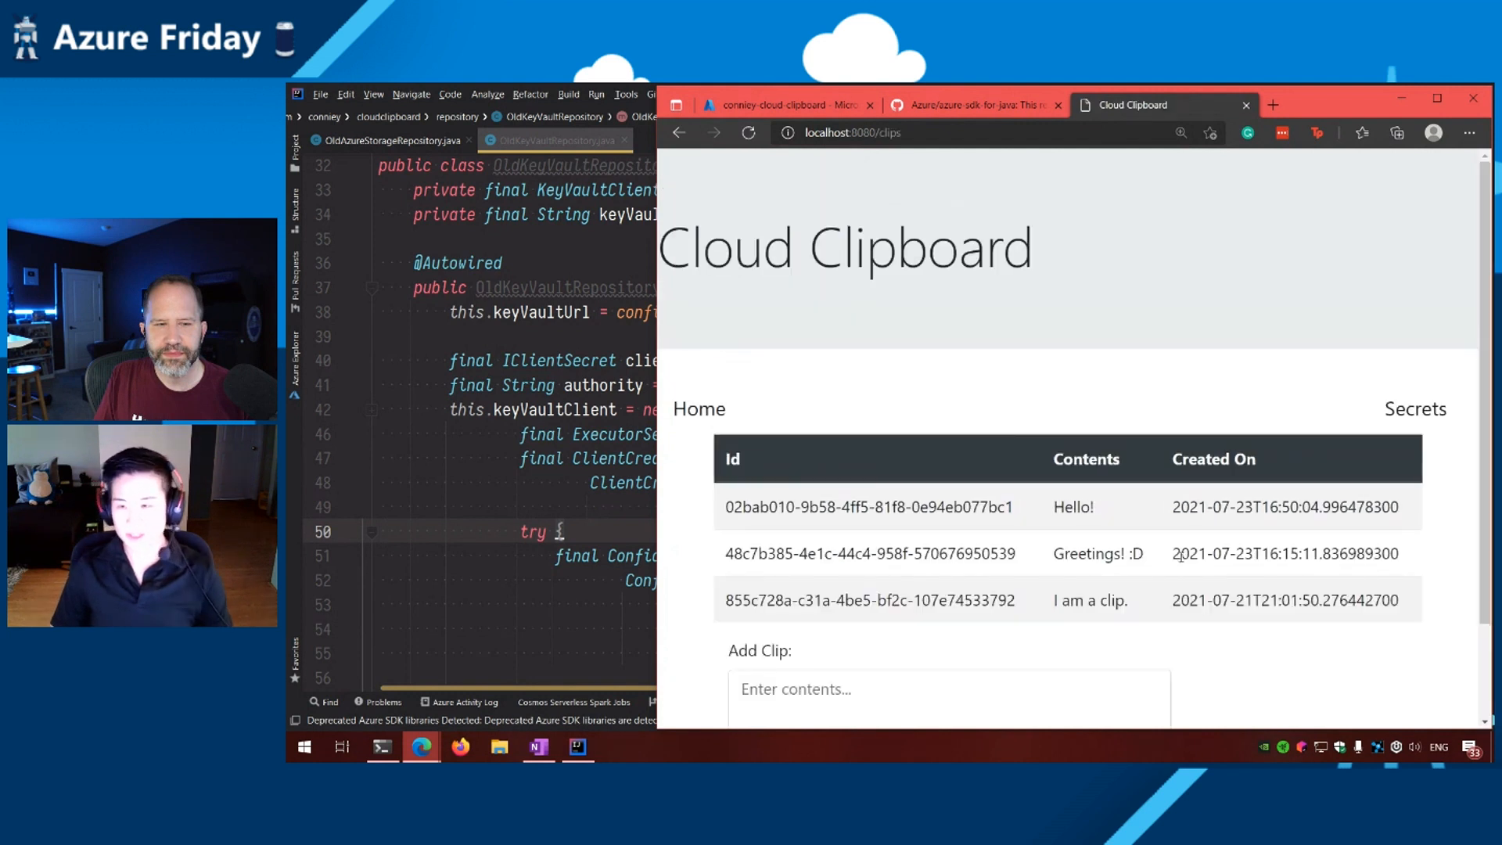
mouse_move(1416, 409)
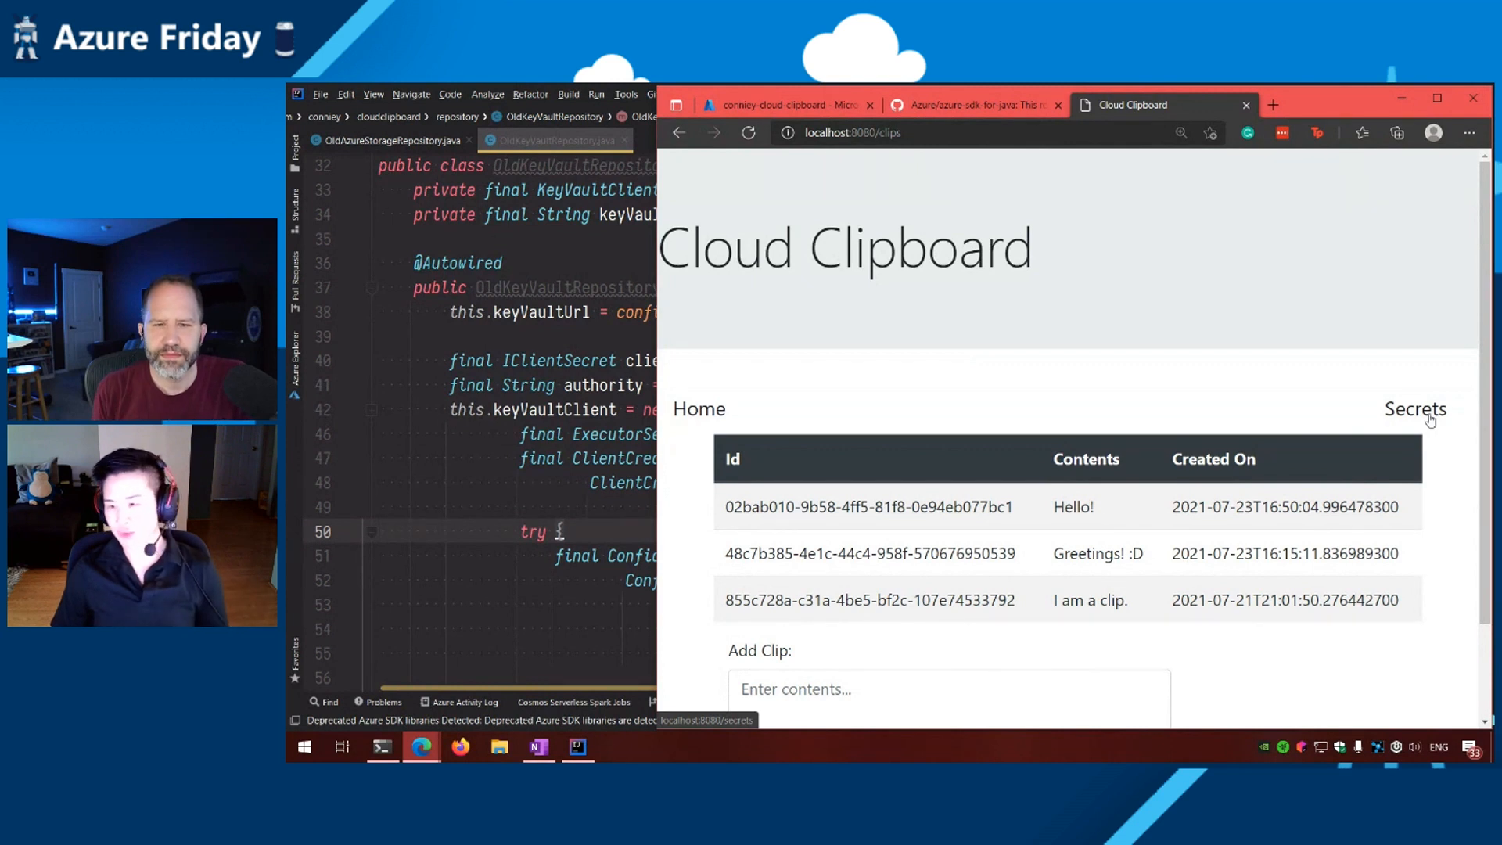
left_click(1415, 409)
type(".build();")
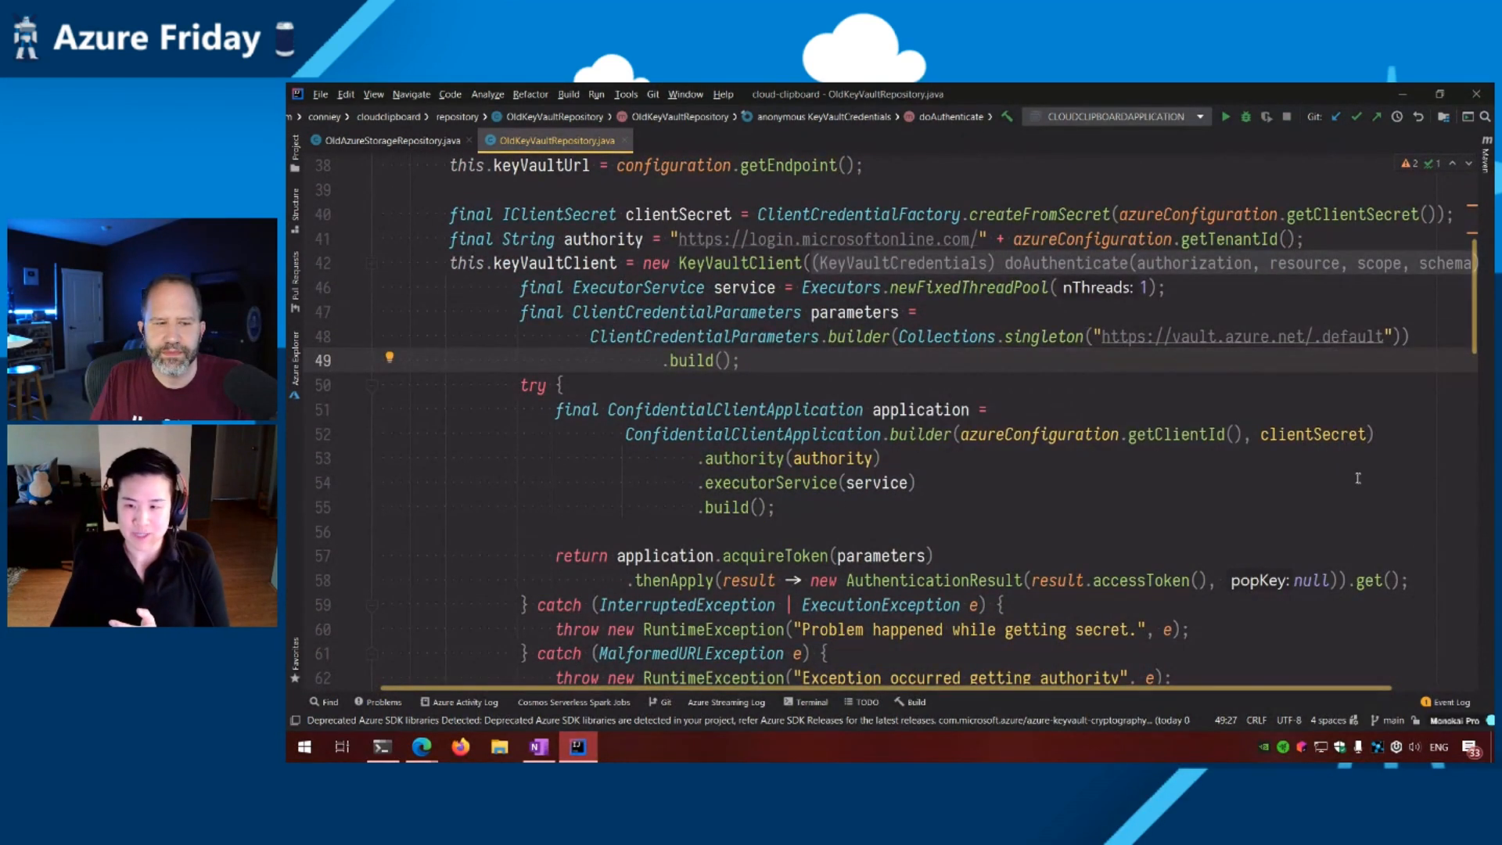
- Scroll through the OldKeyVaultRepository code and search classes for 'keyvault'
left_click(1394, 529)
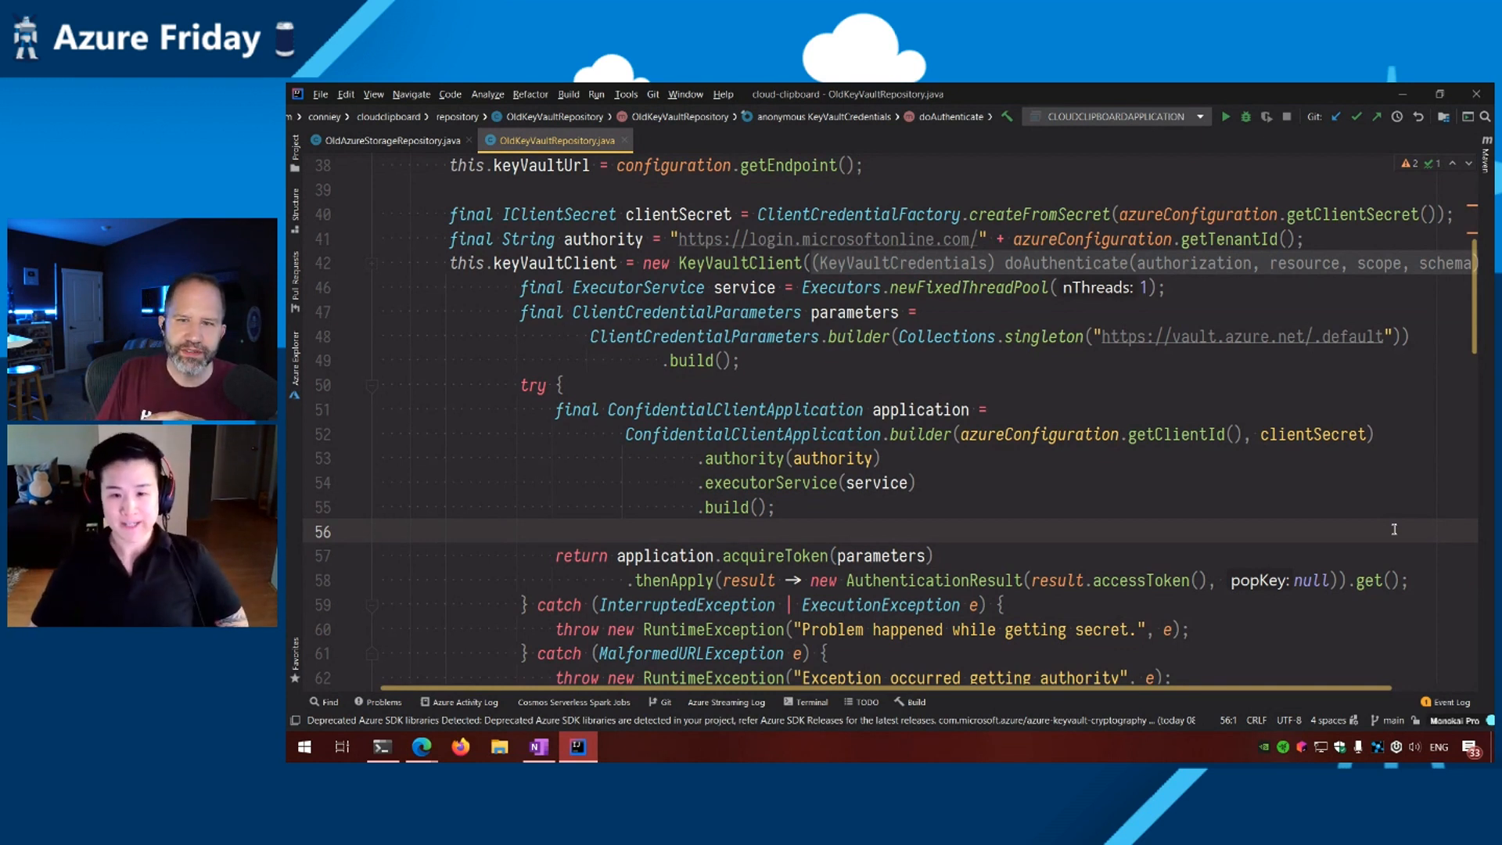
mouse_move(1356, 565)
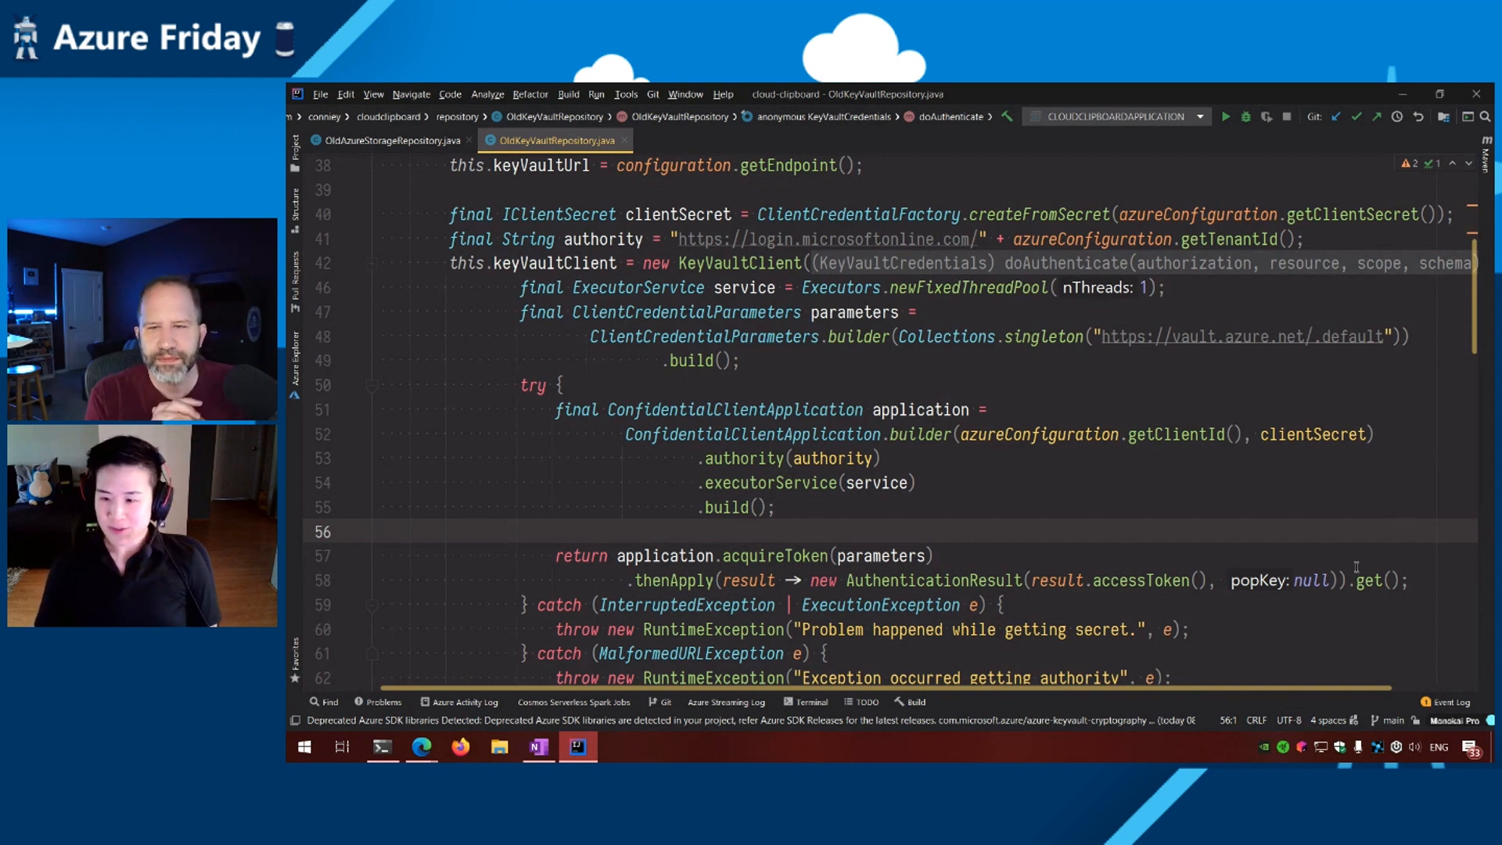
mouse_move(1203, 526)
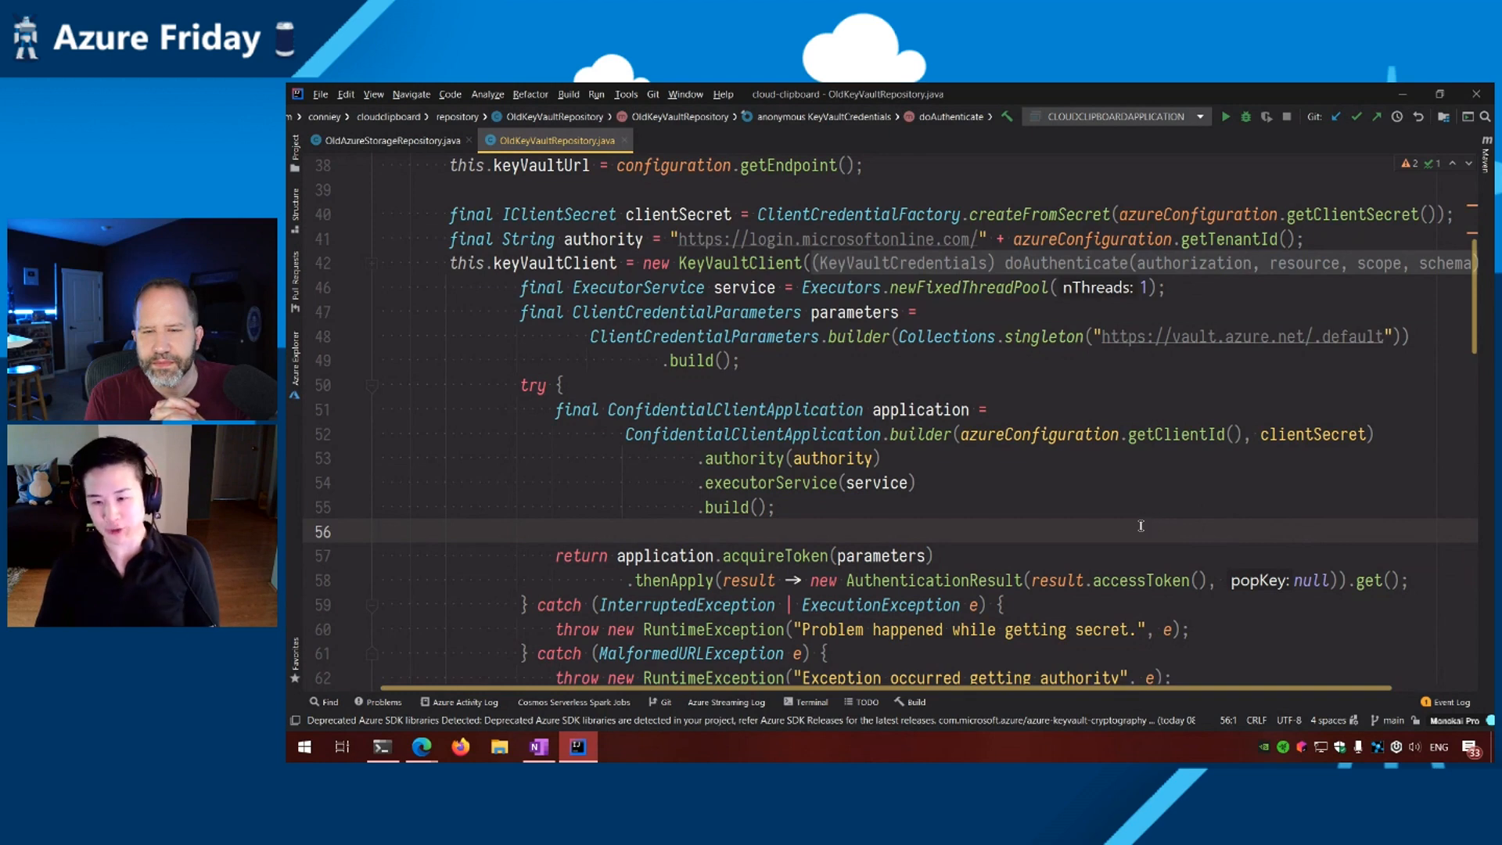
scroll("up", 3)
type("keyvault")
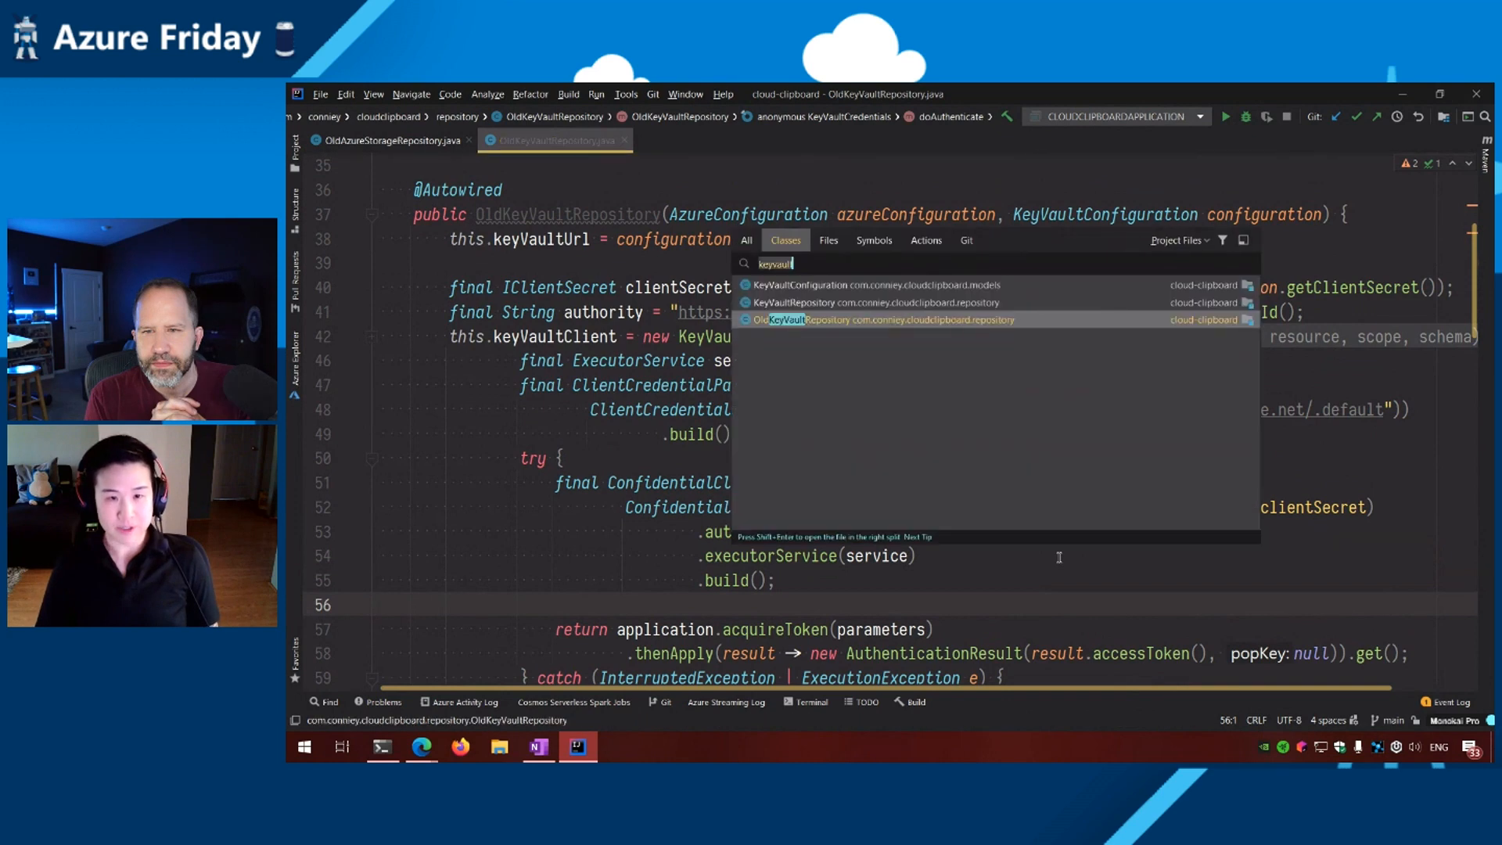
- Open KeyVaultRepository from the results, then follow its credential provider into AuthenticationProvider
left_click(867, 303)
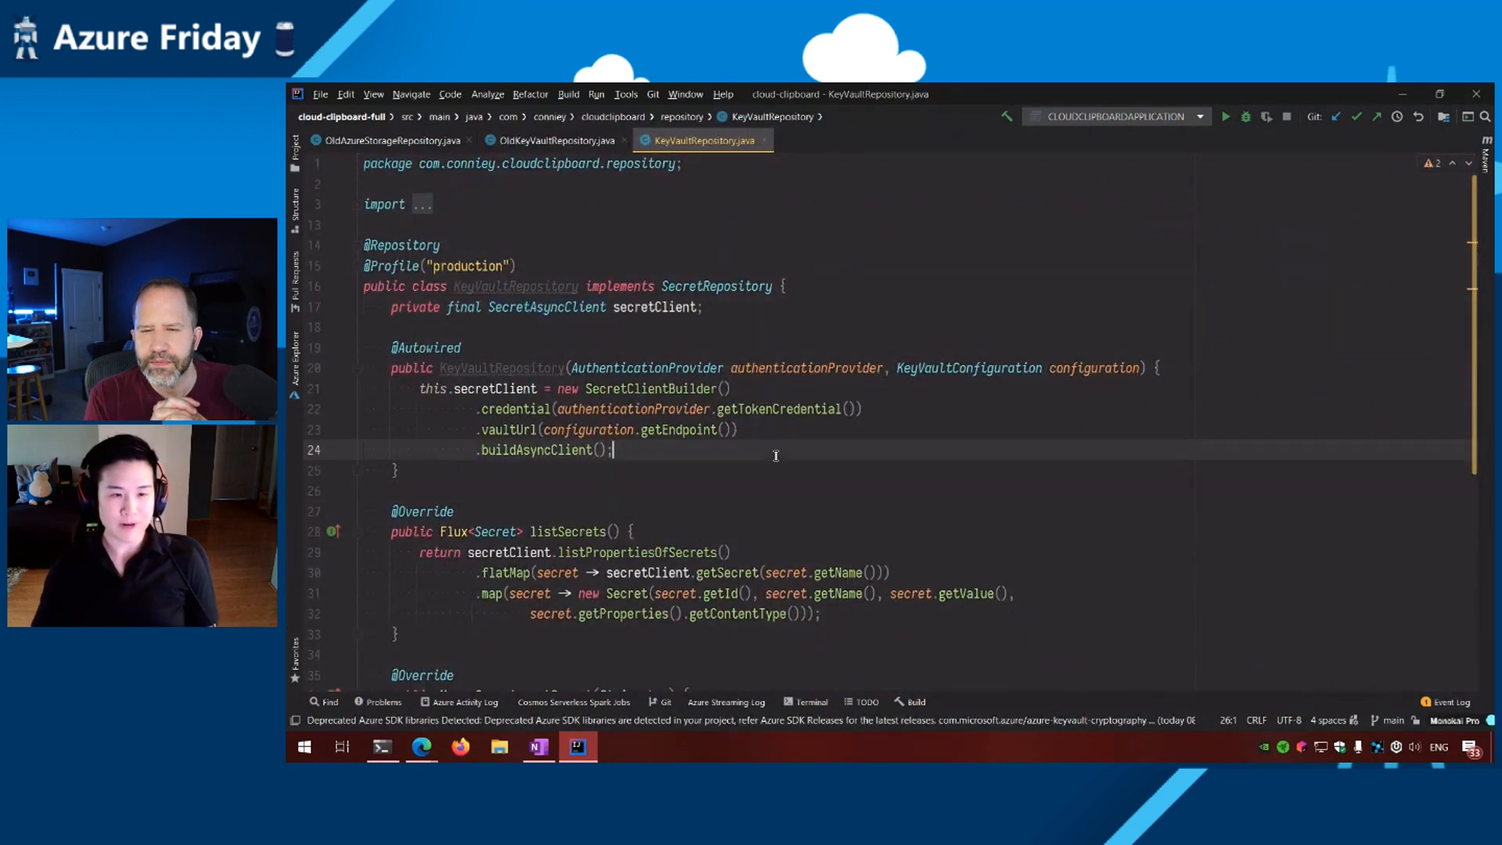
left_click(431, 389)
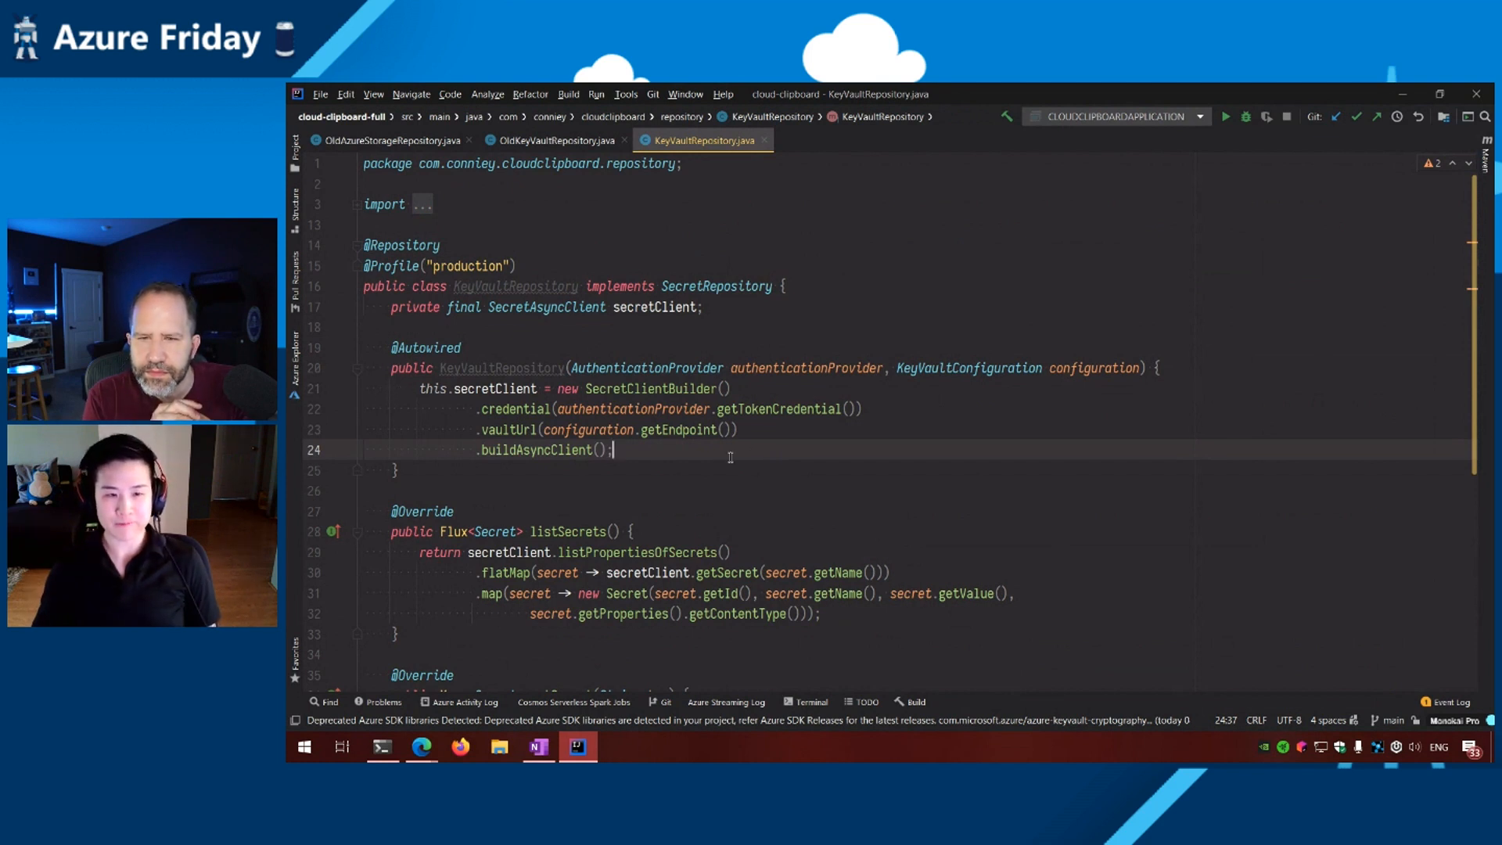
mouse_move(819, 389)
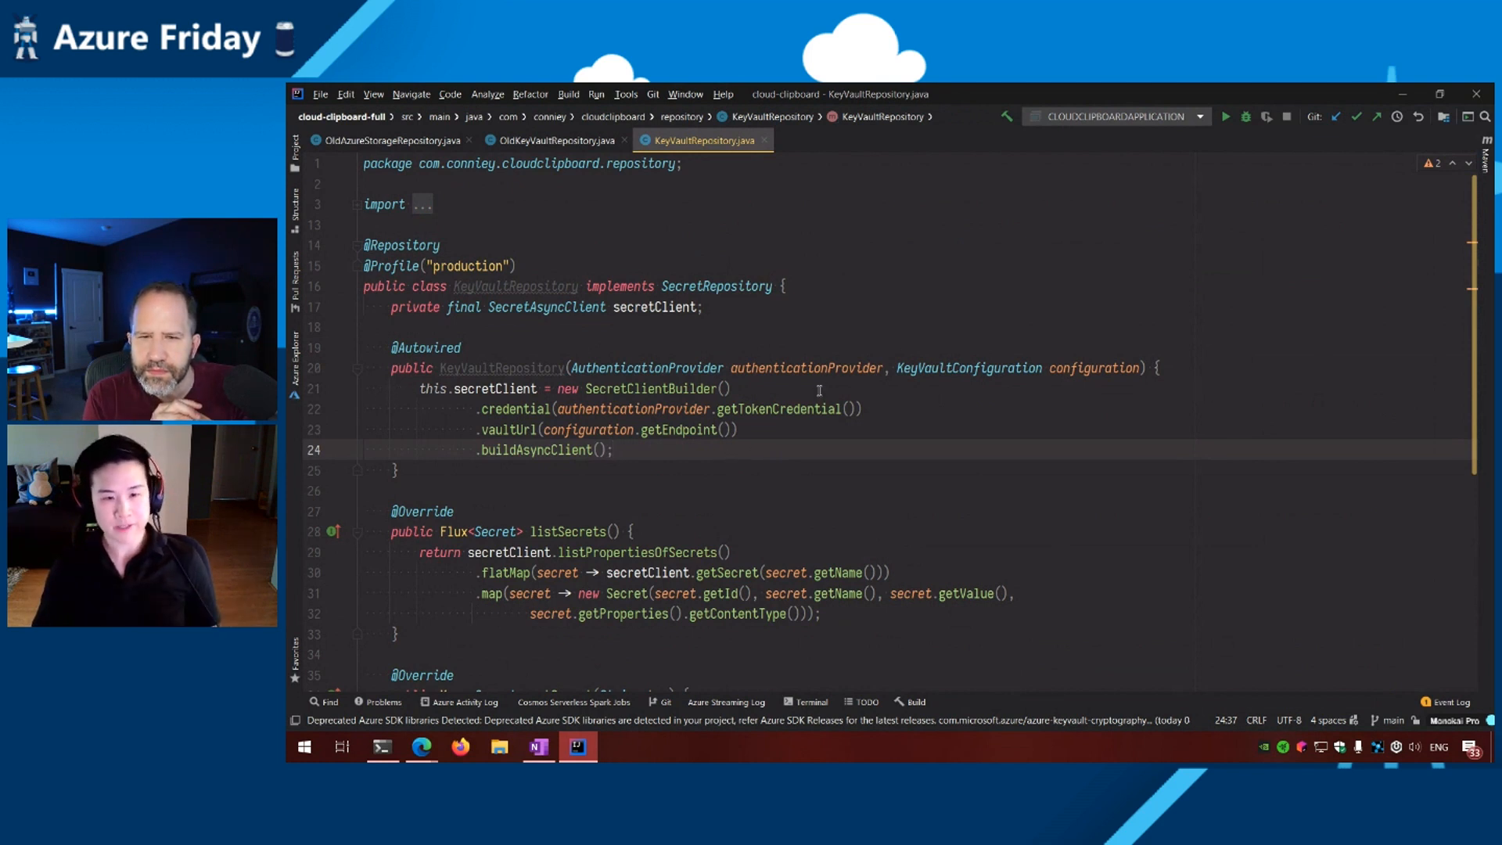
left_click(726, 388)
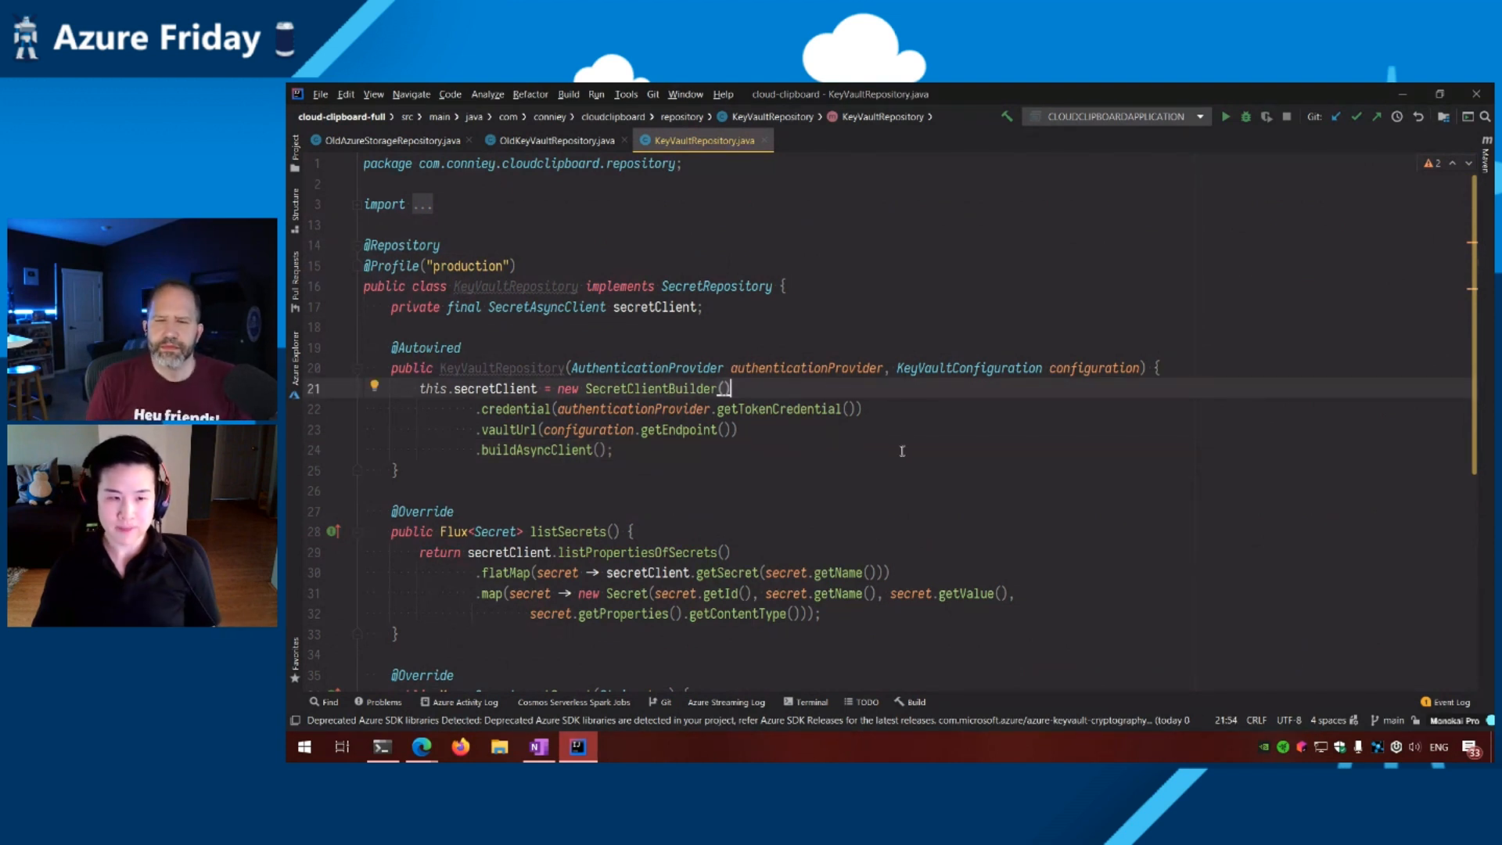
left_click(768, 450)
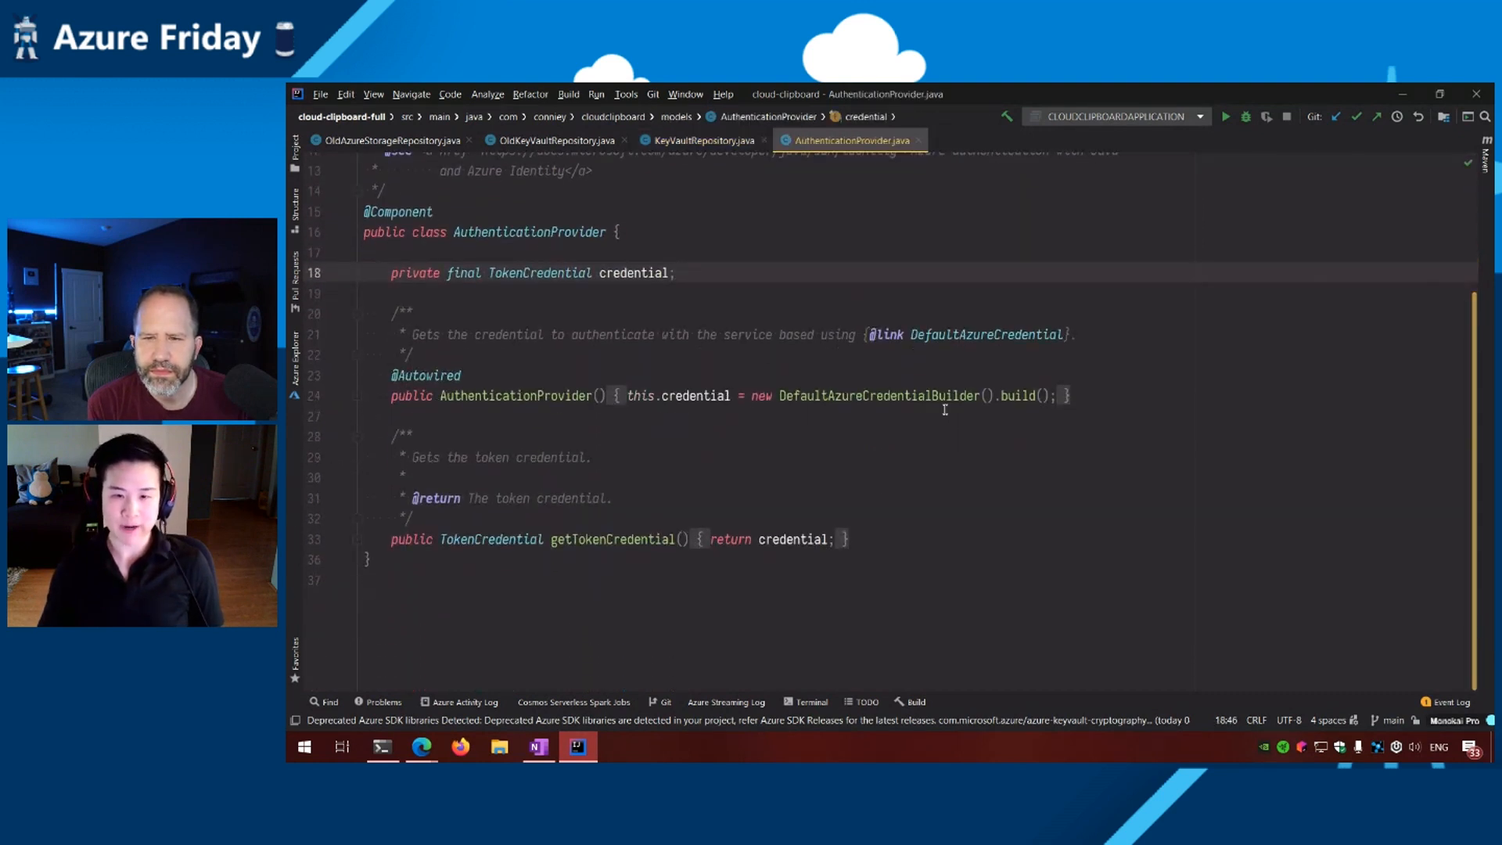
left_click(935, 415)
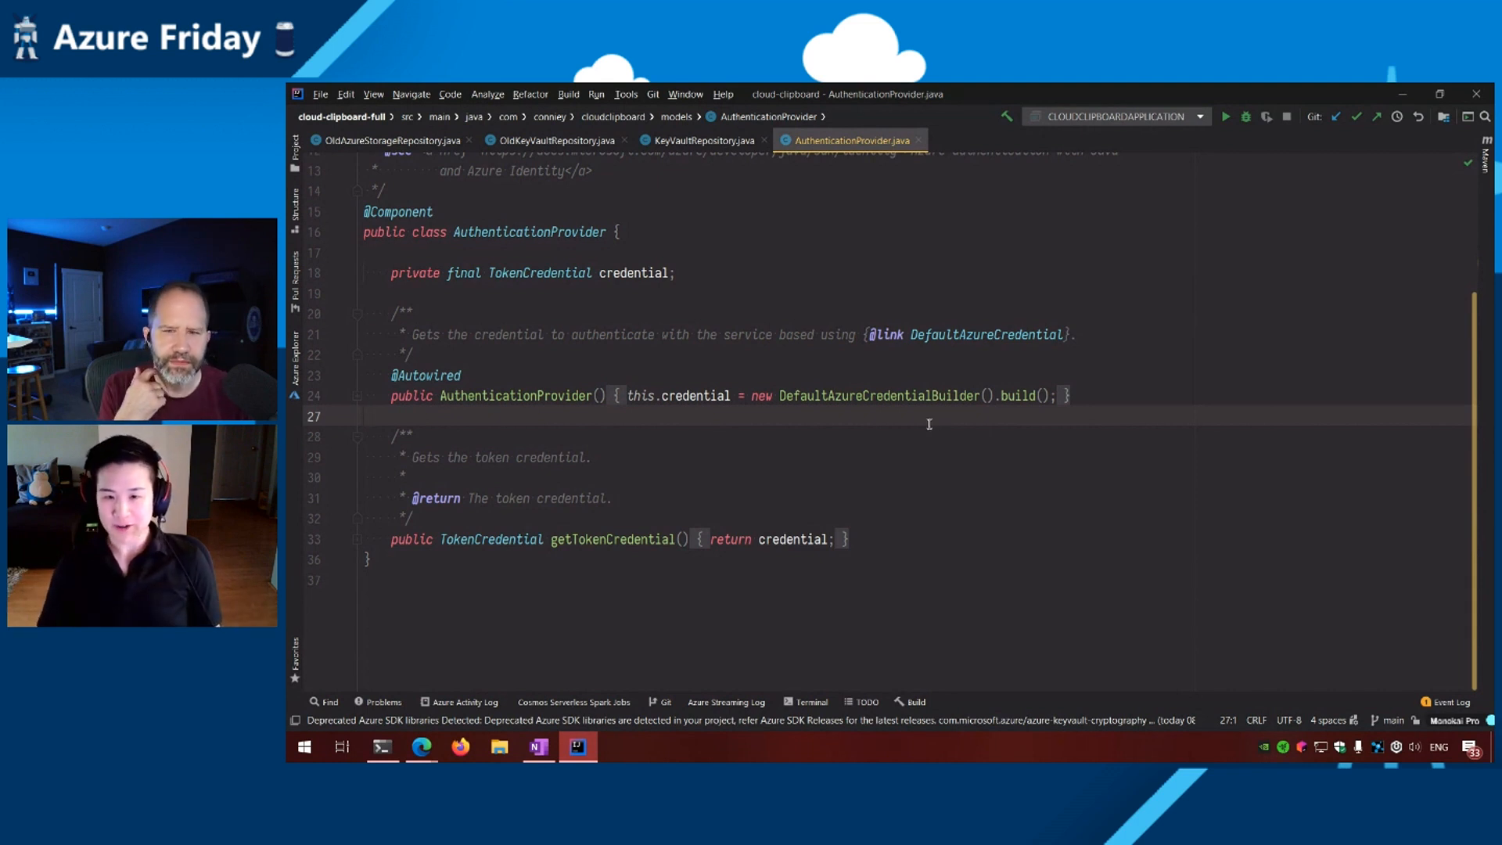
mouse_move(1076, 426)
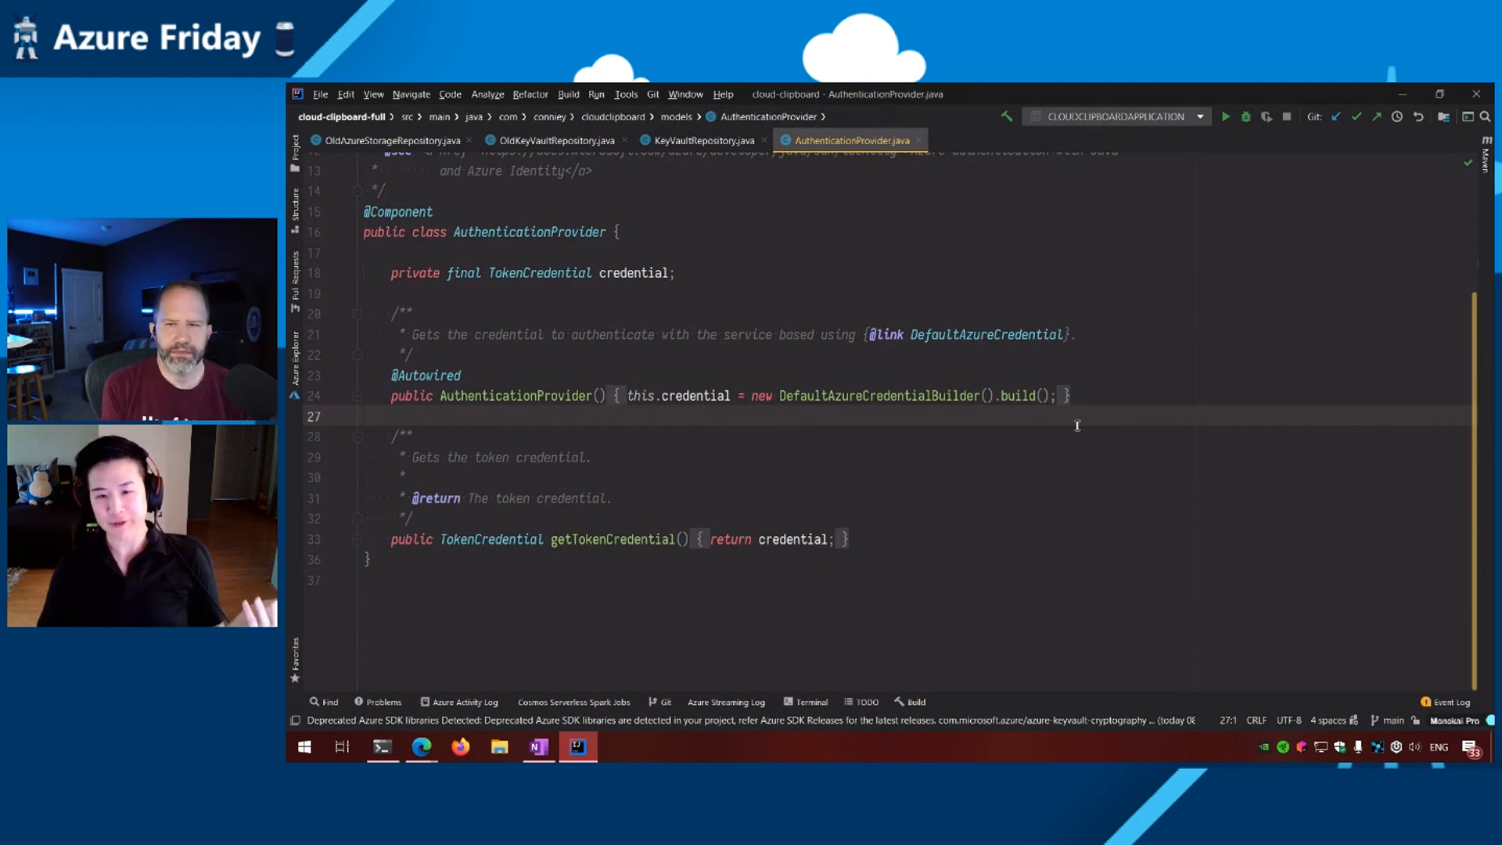
mouse_move(1063, 428)
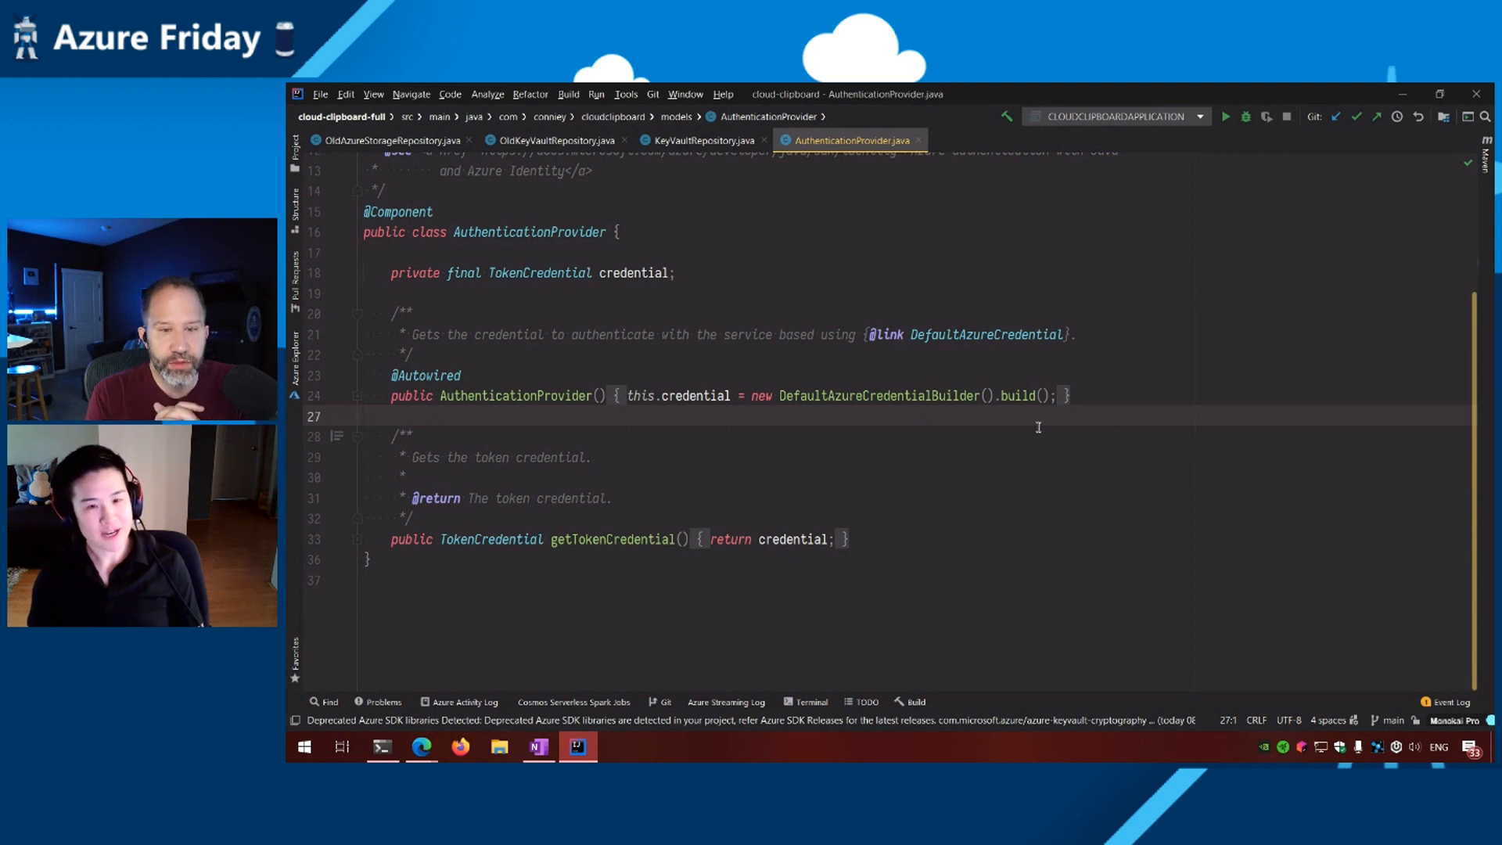
mouse_move(964, 412)
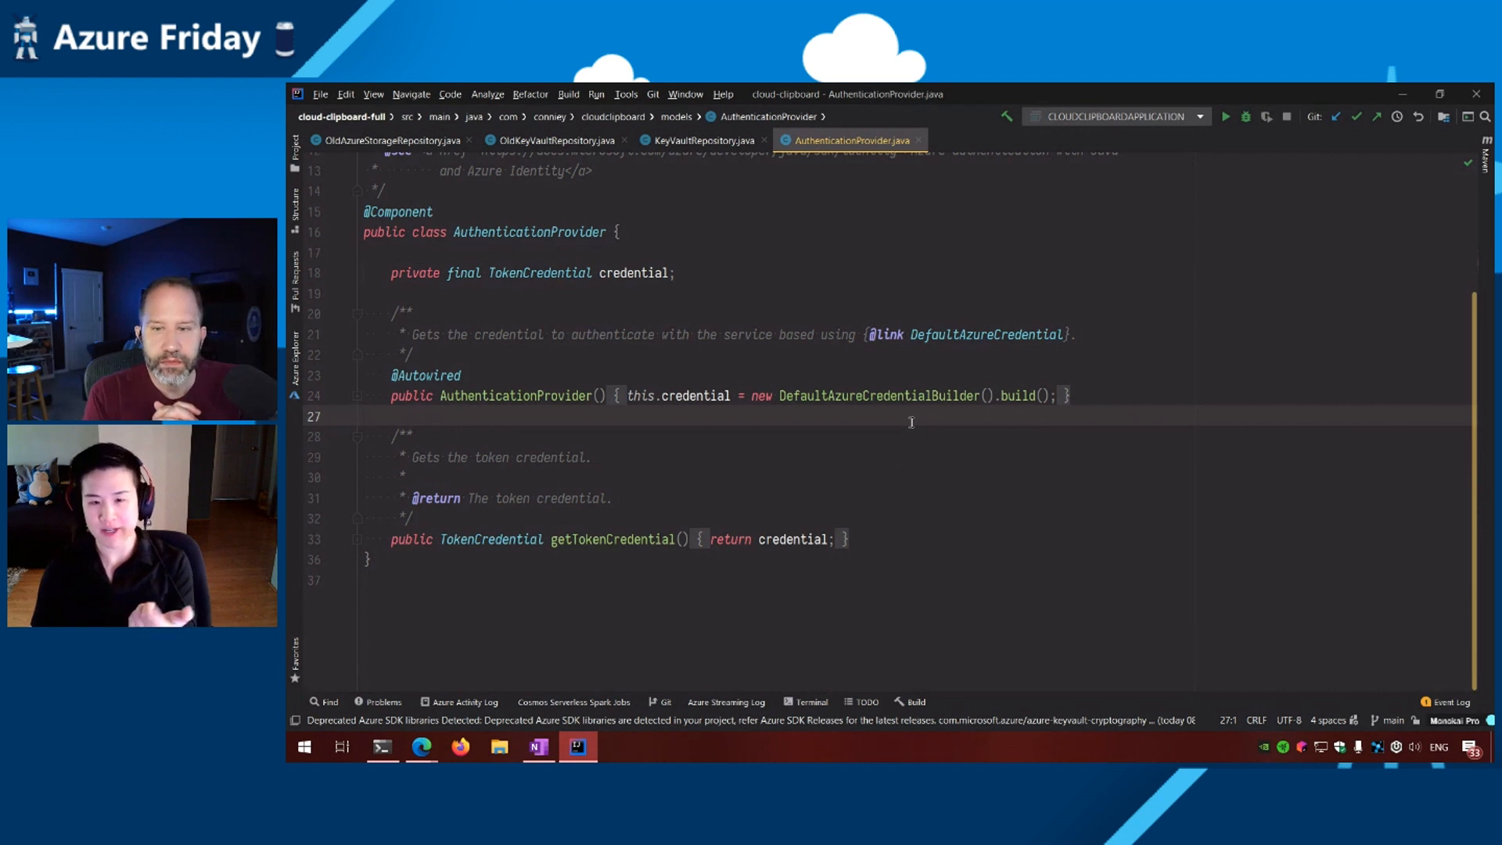
mouse_move(905, 422)
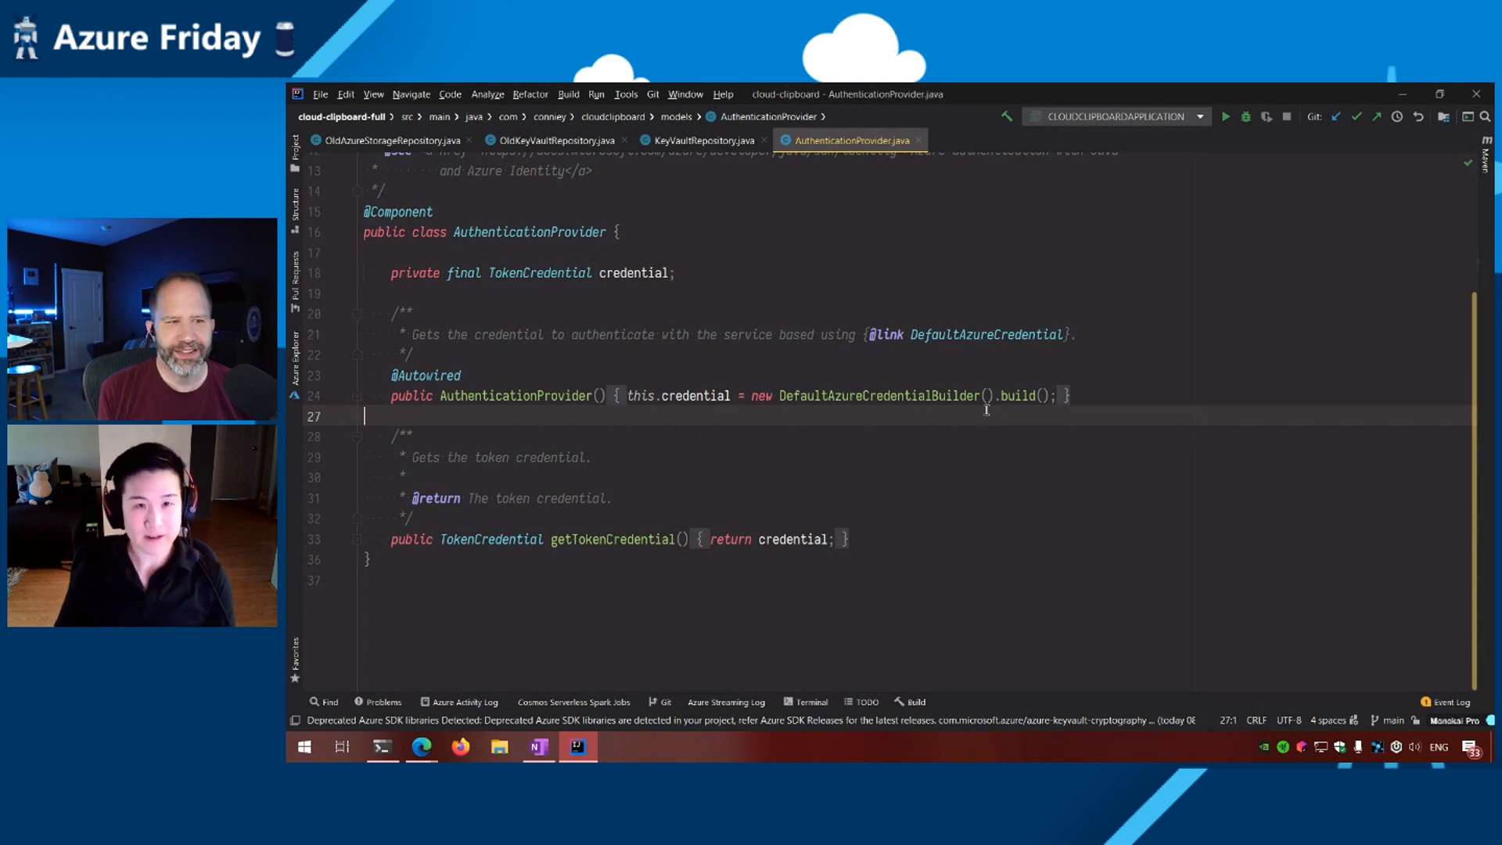
mouse_move(537, 131)
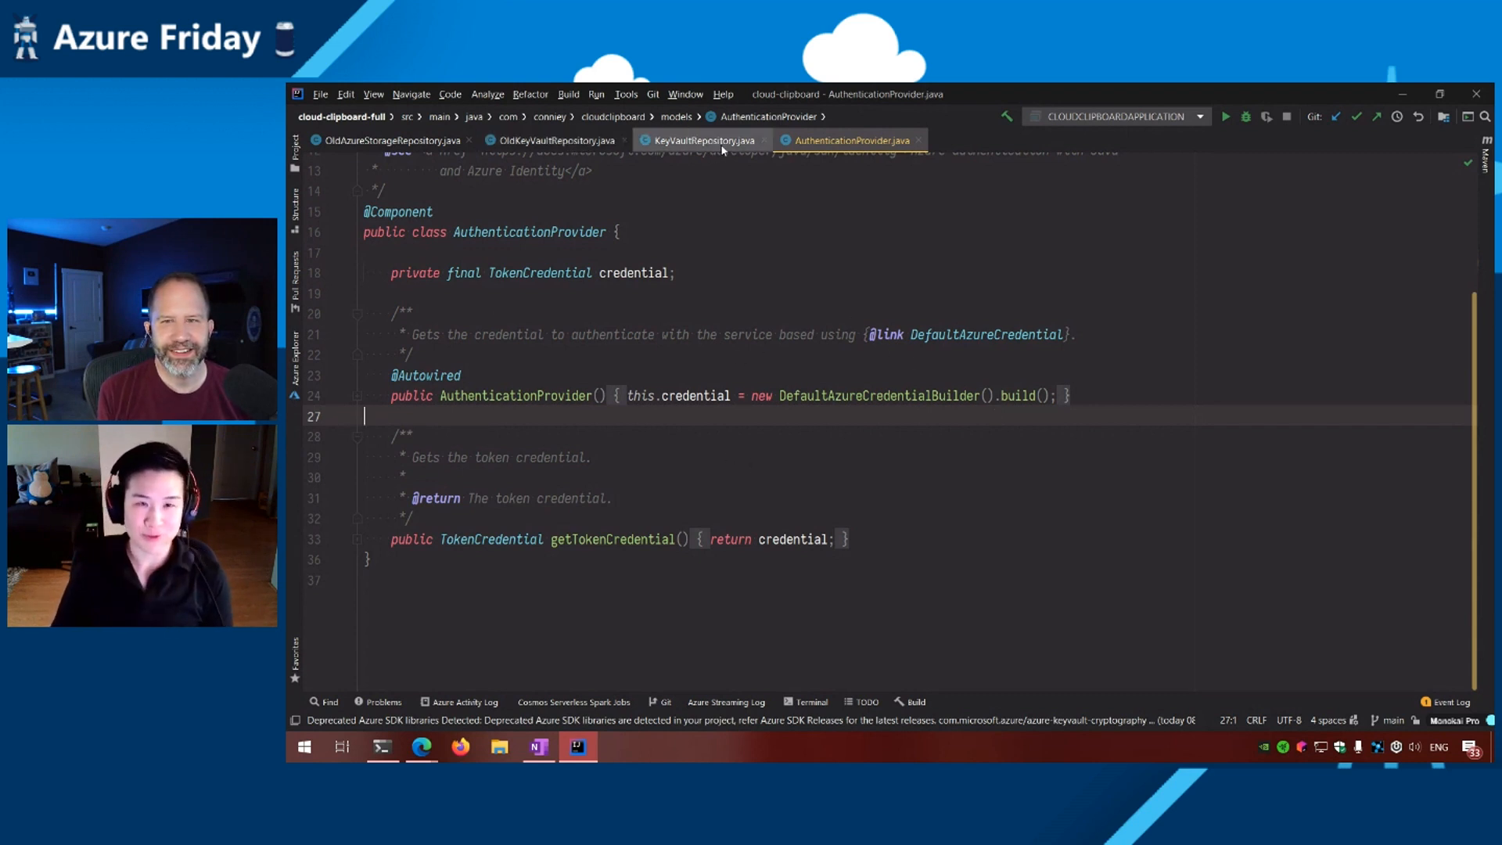
mouse_move(702, 140)
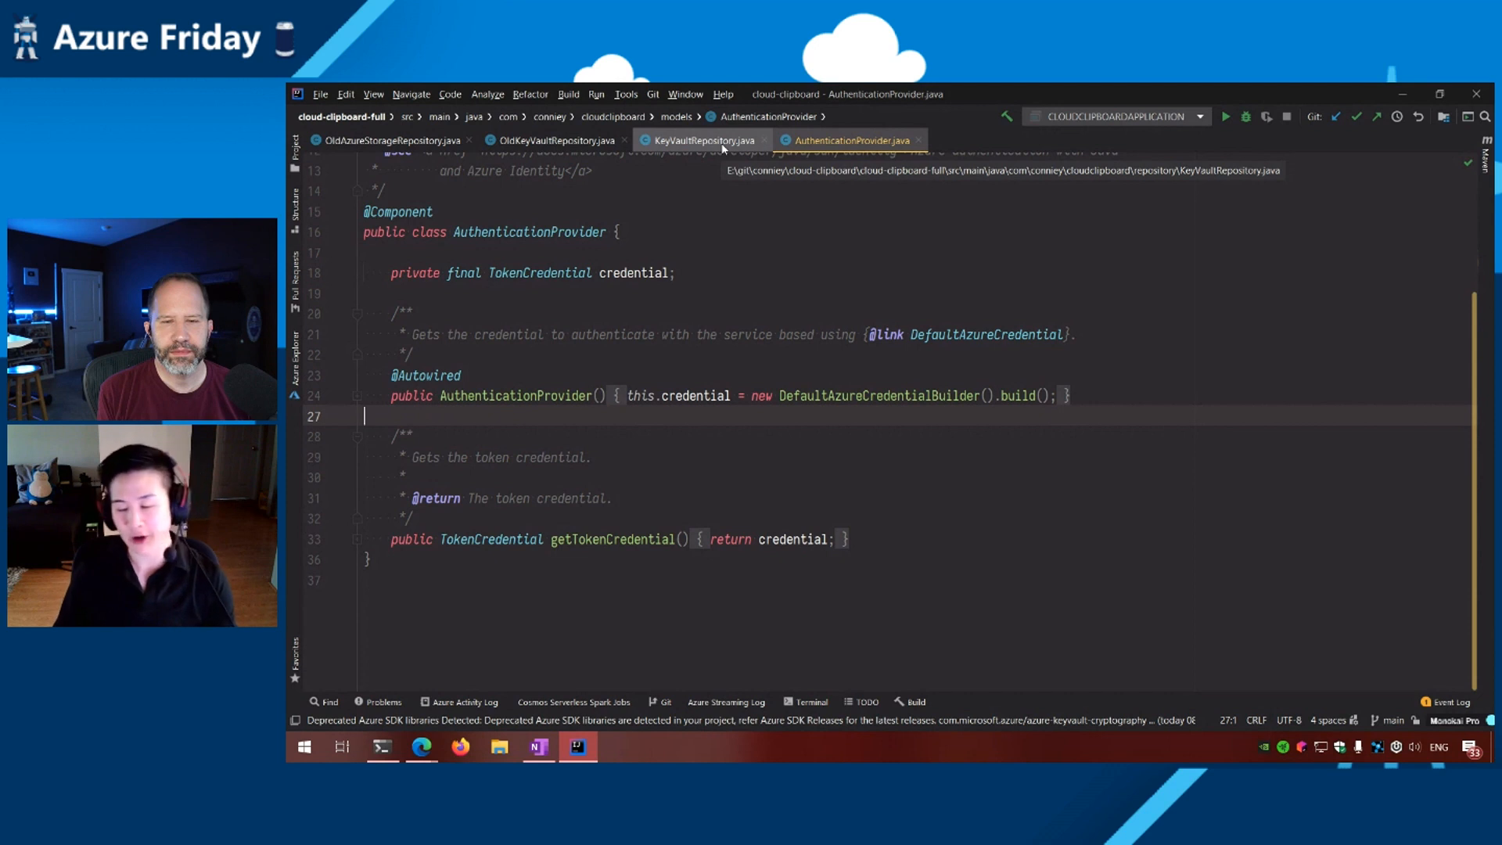
mouse_move(720, 149)
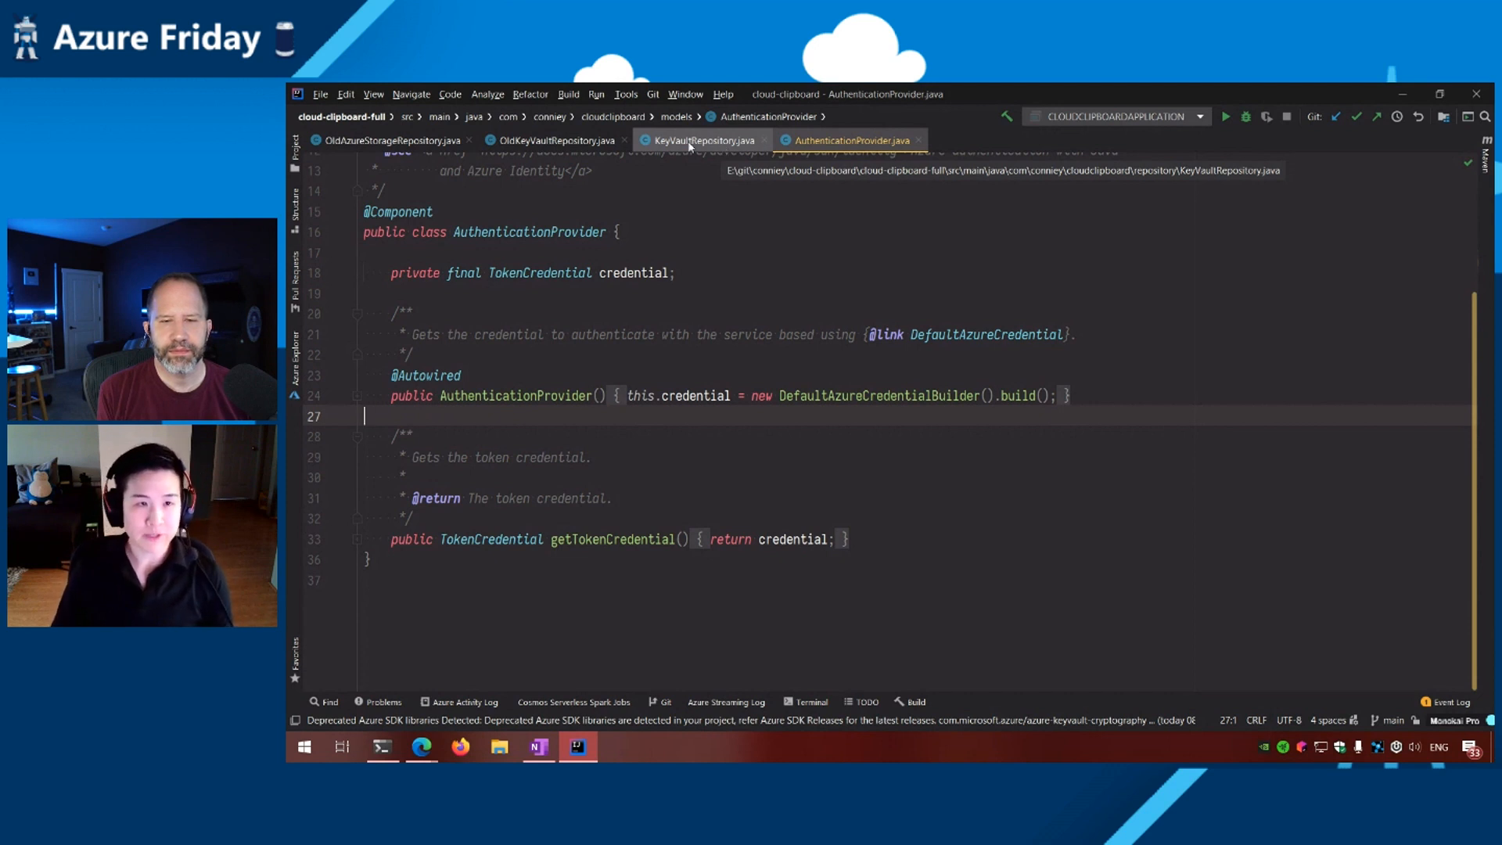
mouse_move(699, 144)
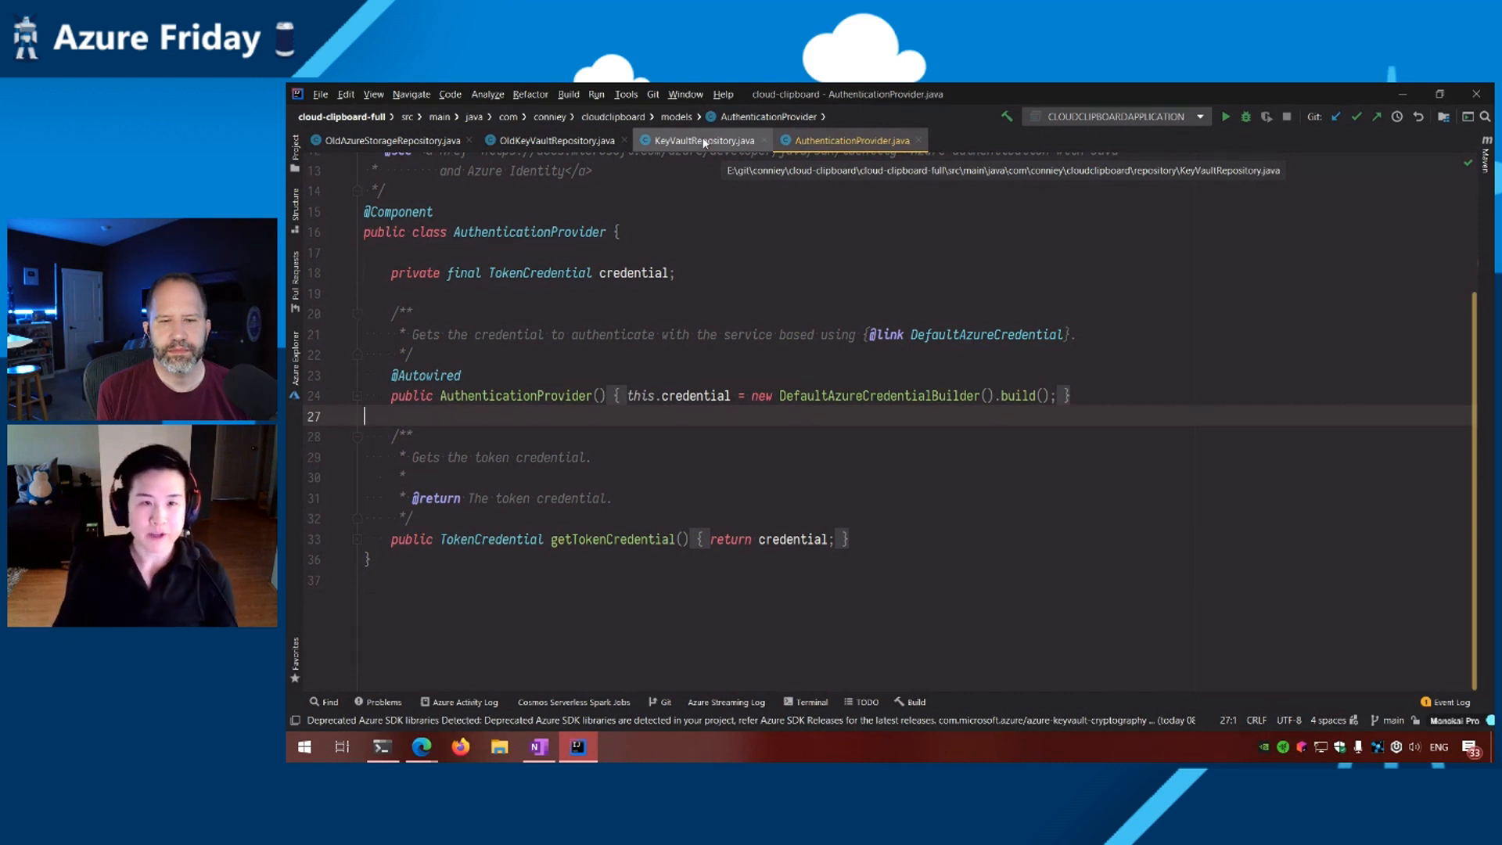
left_click(702, 140)
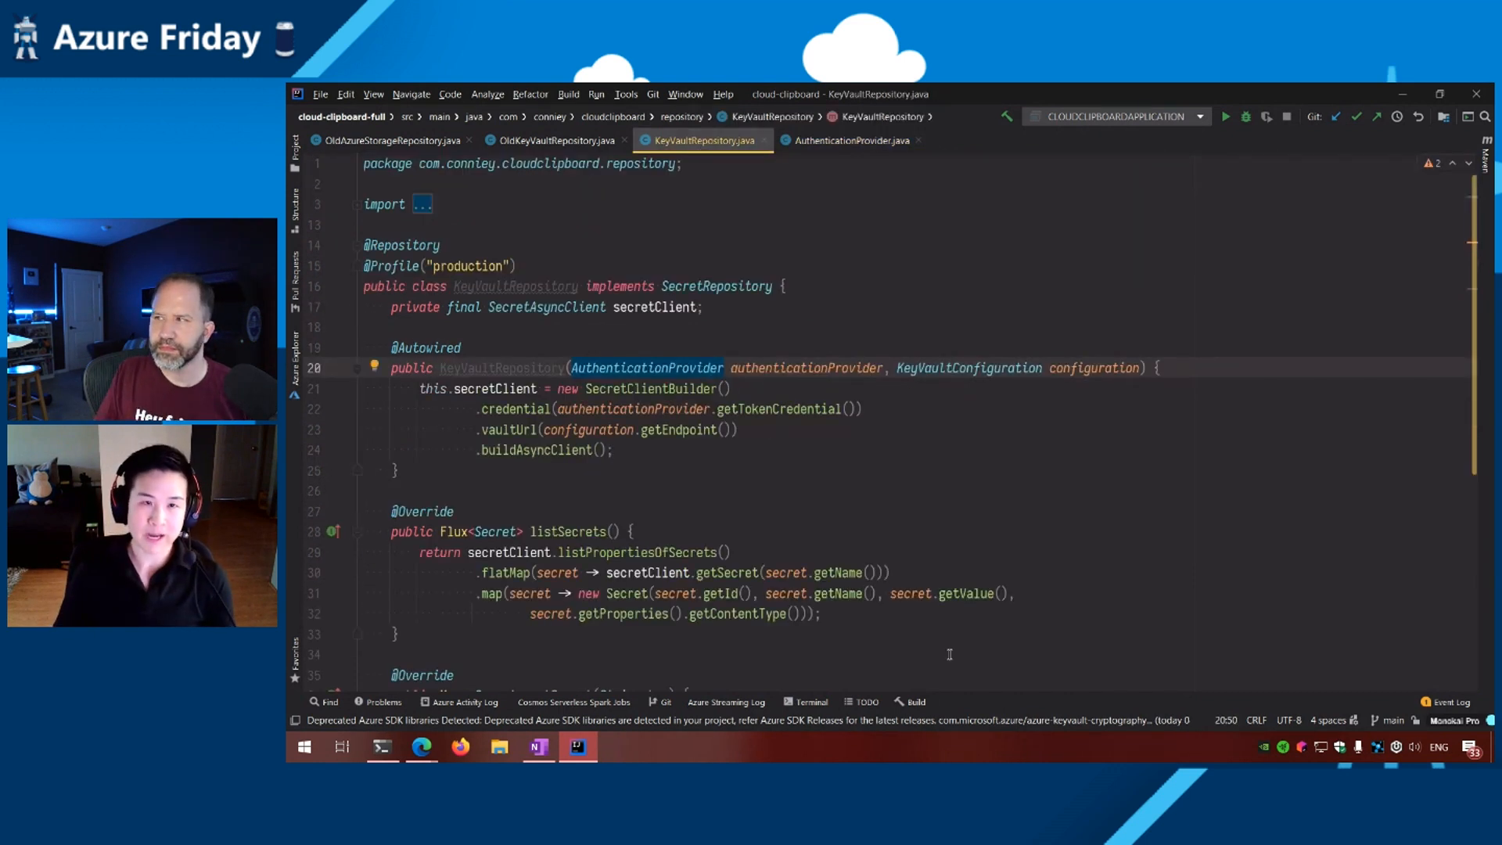
mouse_move(920, 468)
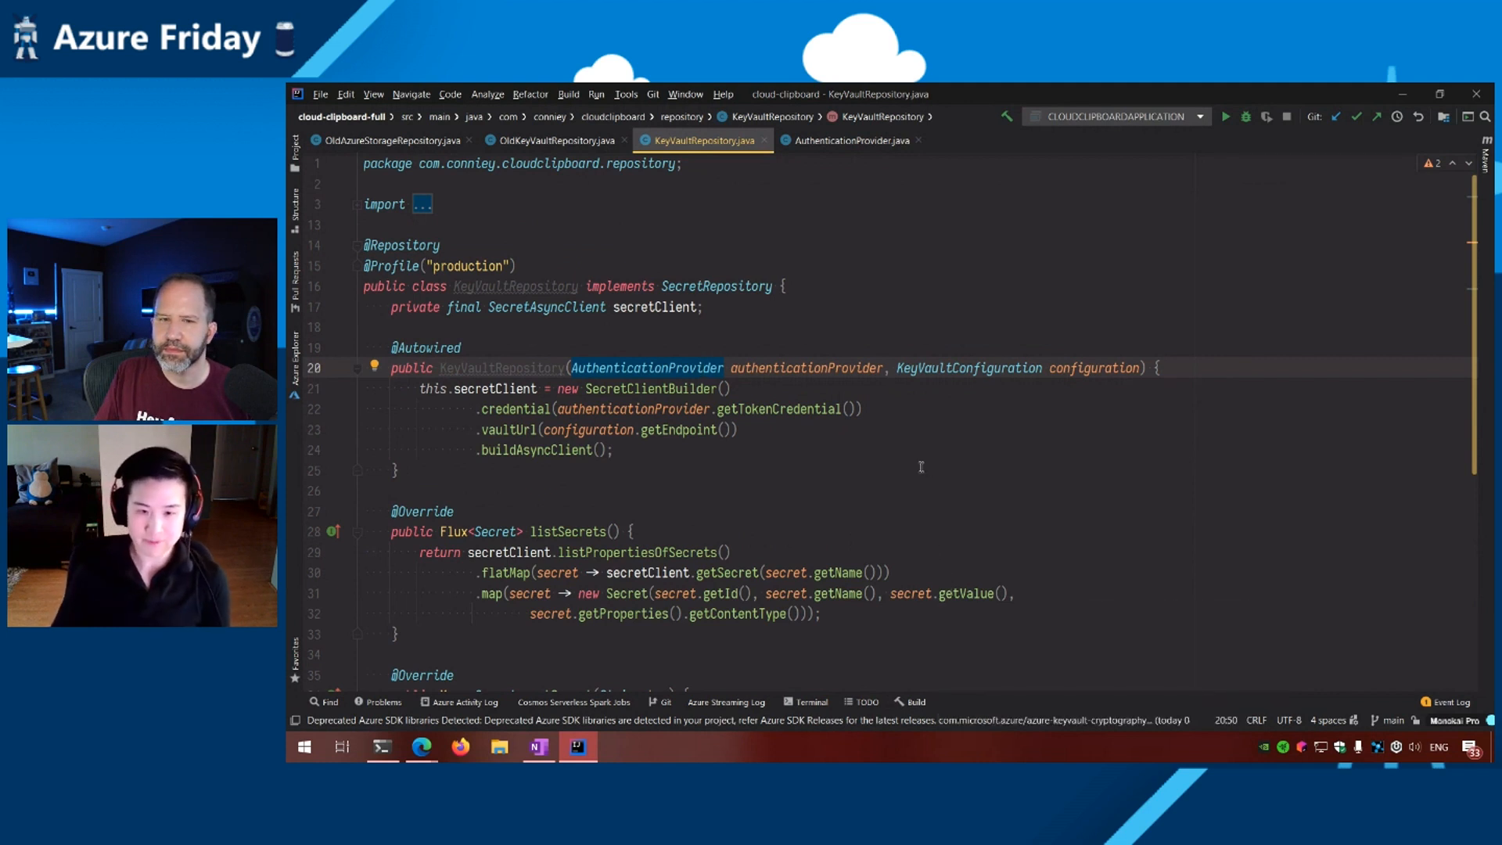
scroll("down", 3)
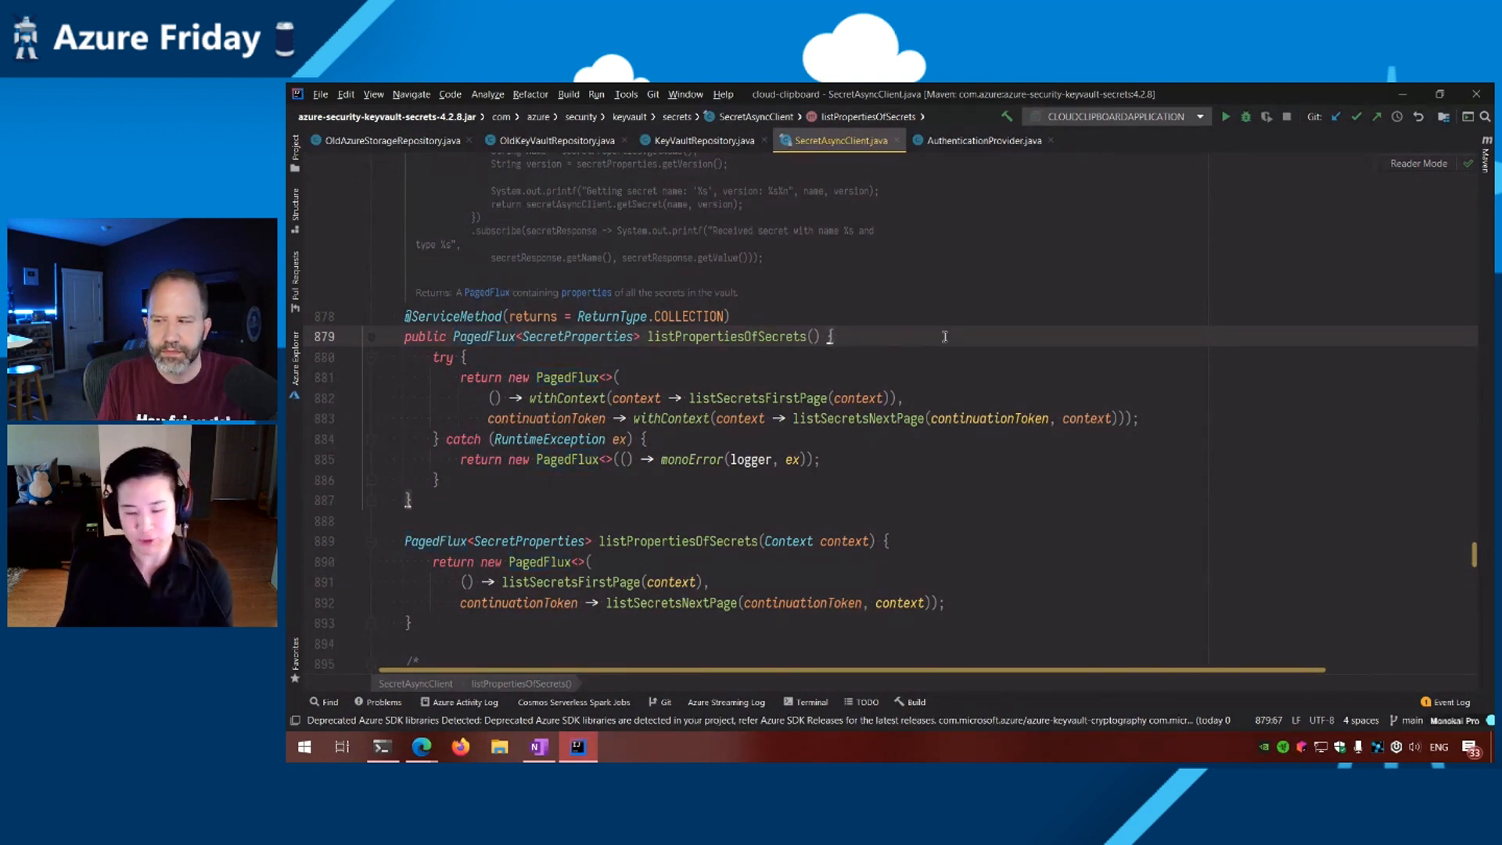
mouse_move(853, 320)
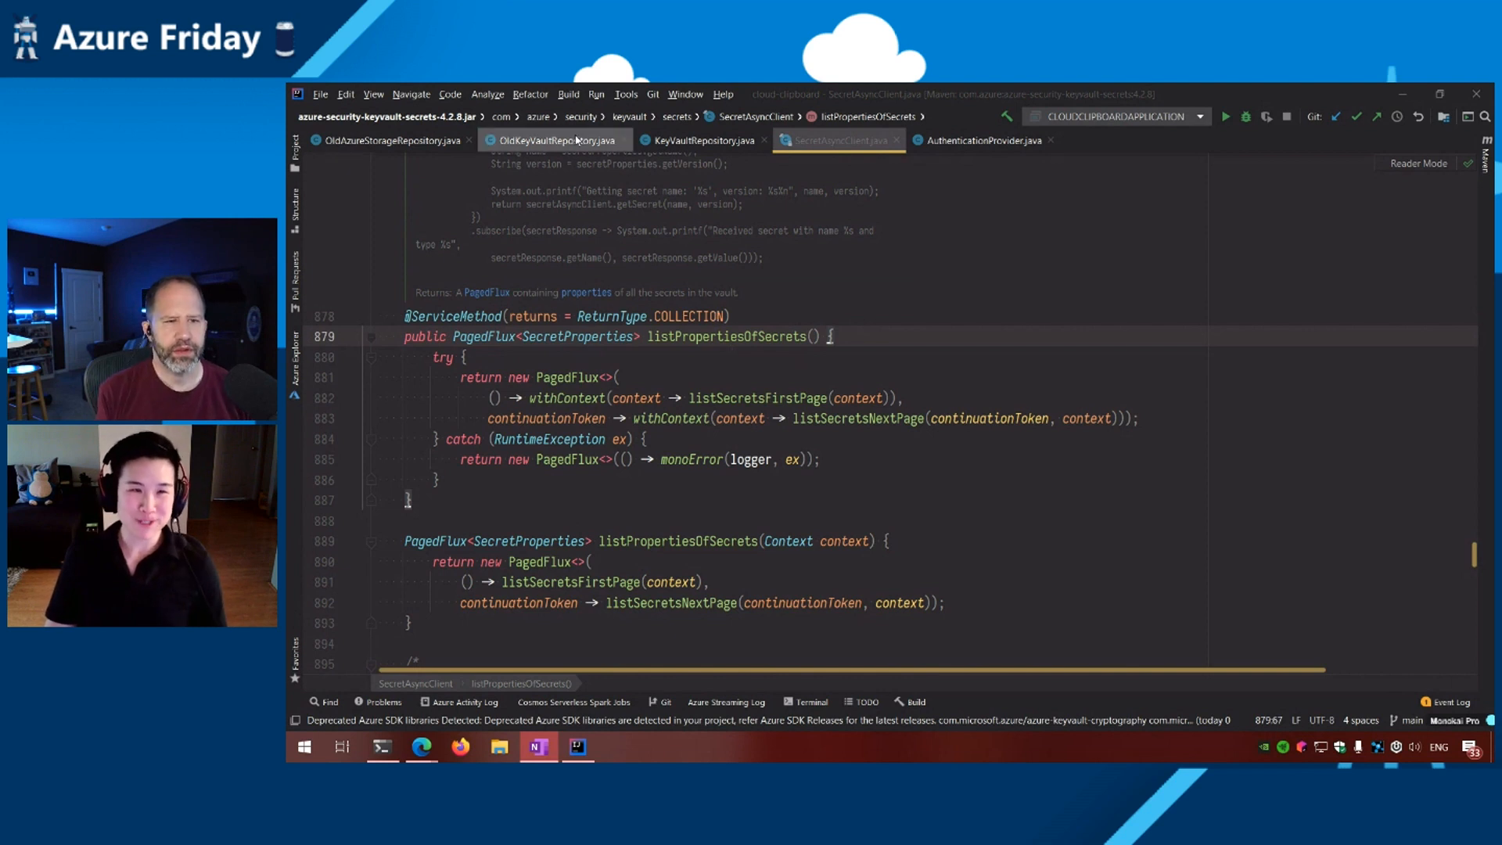
mouse_move(553, 140)
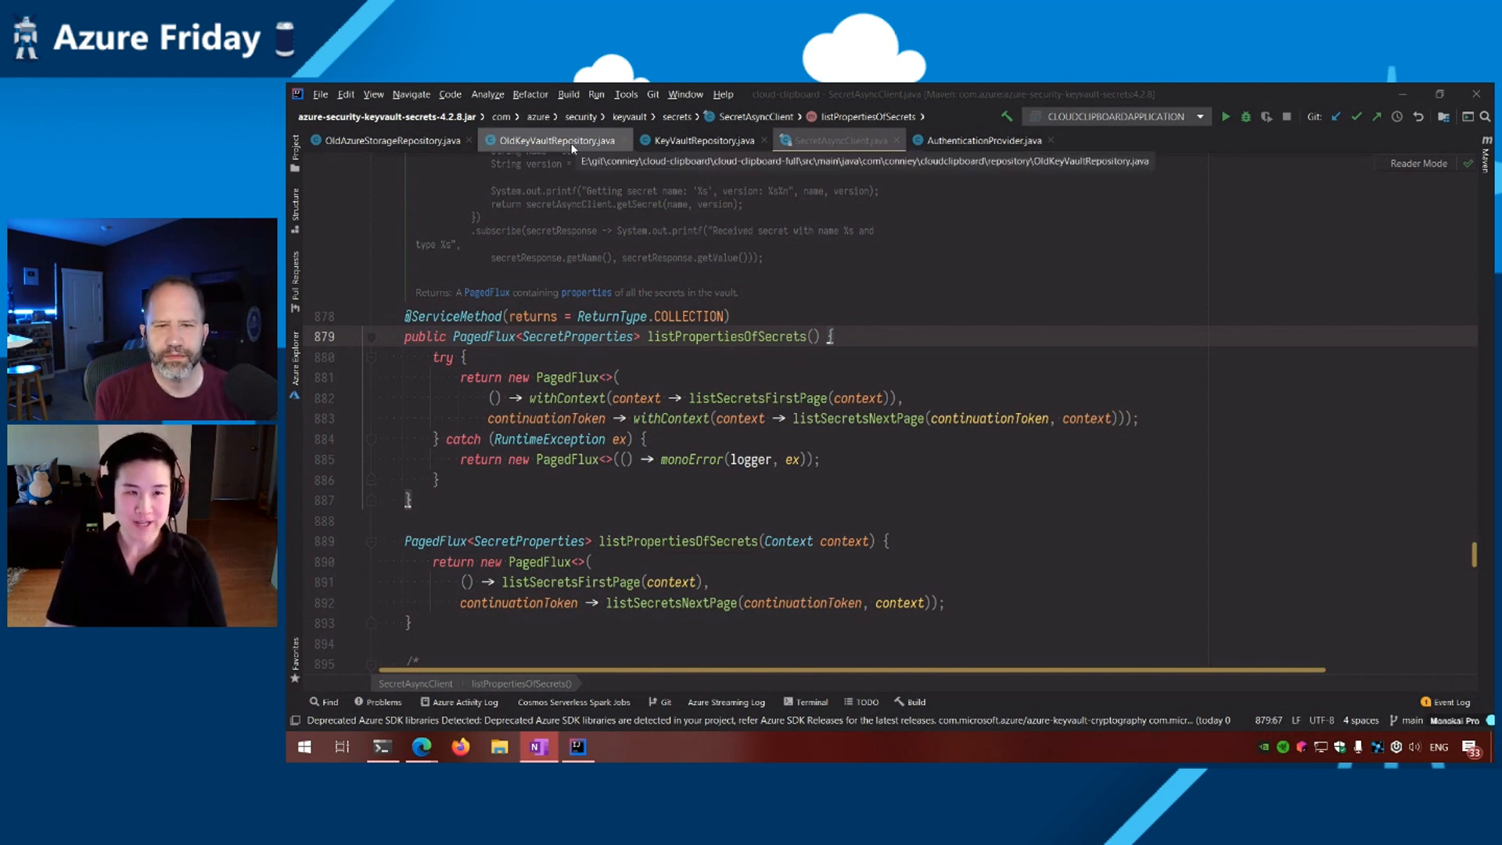
- Review the legacy OldKeyVaultRepository manual token-acquisition code
left_click(551, 140)
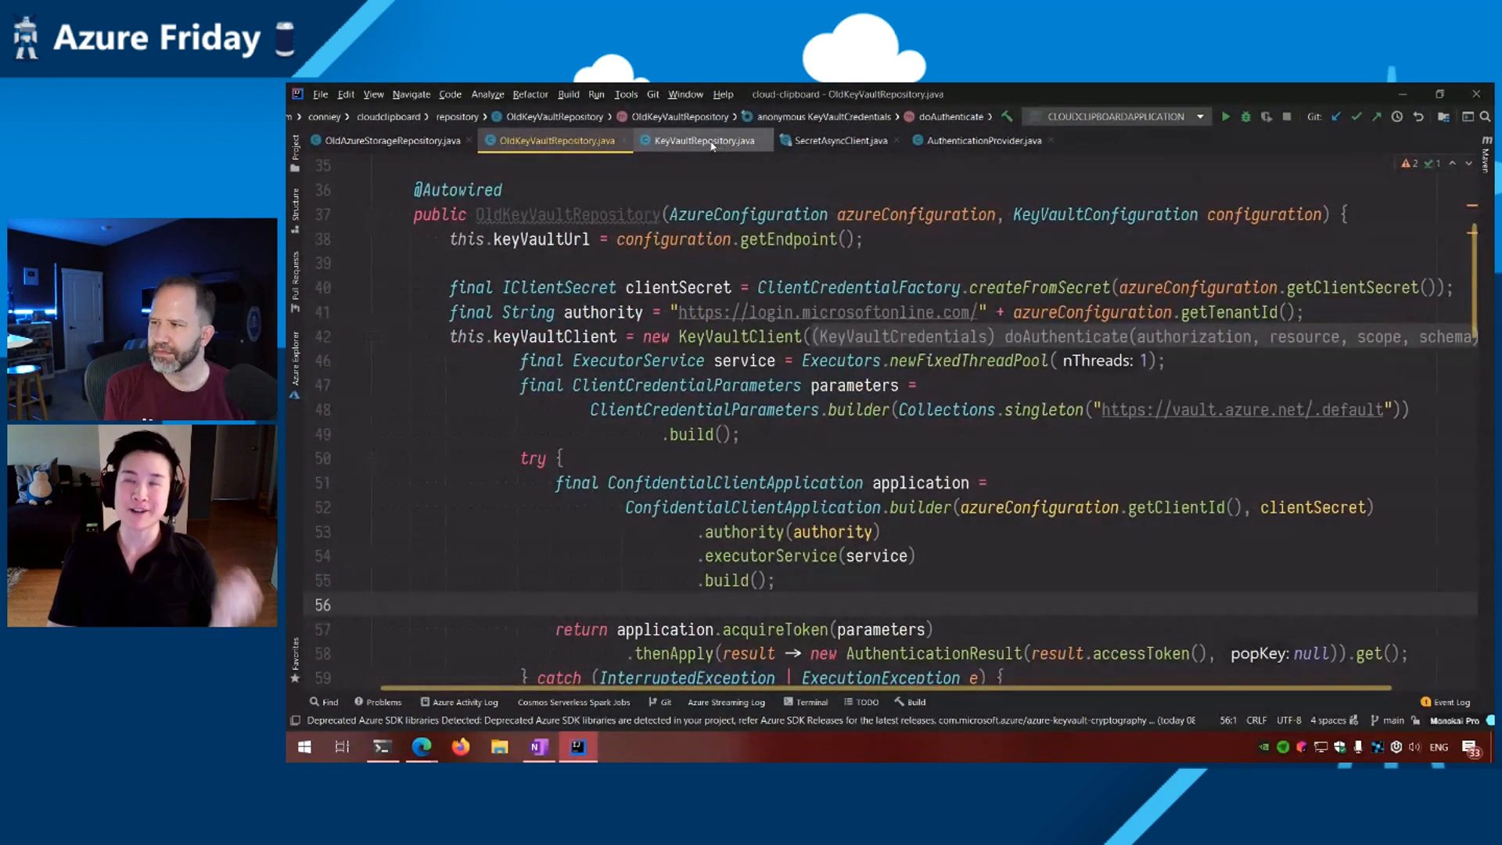
mouse_move(702, 140)
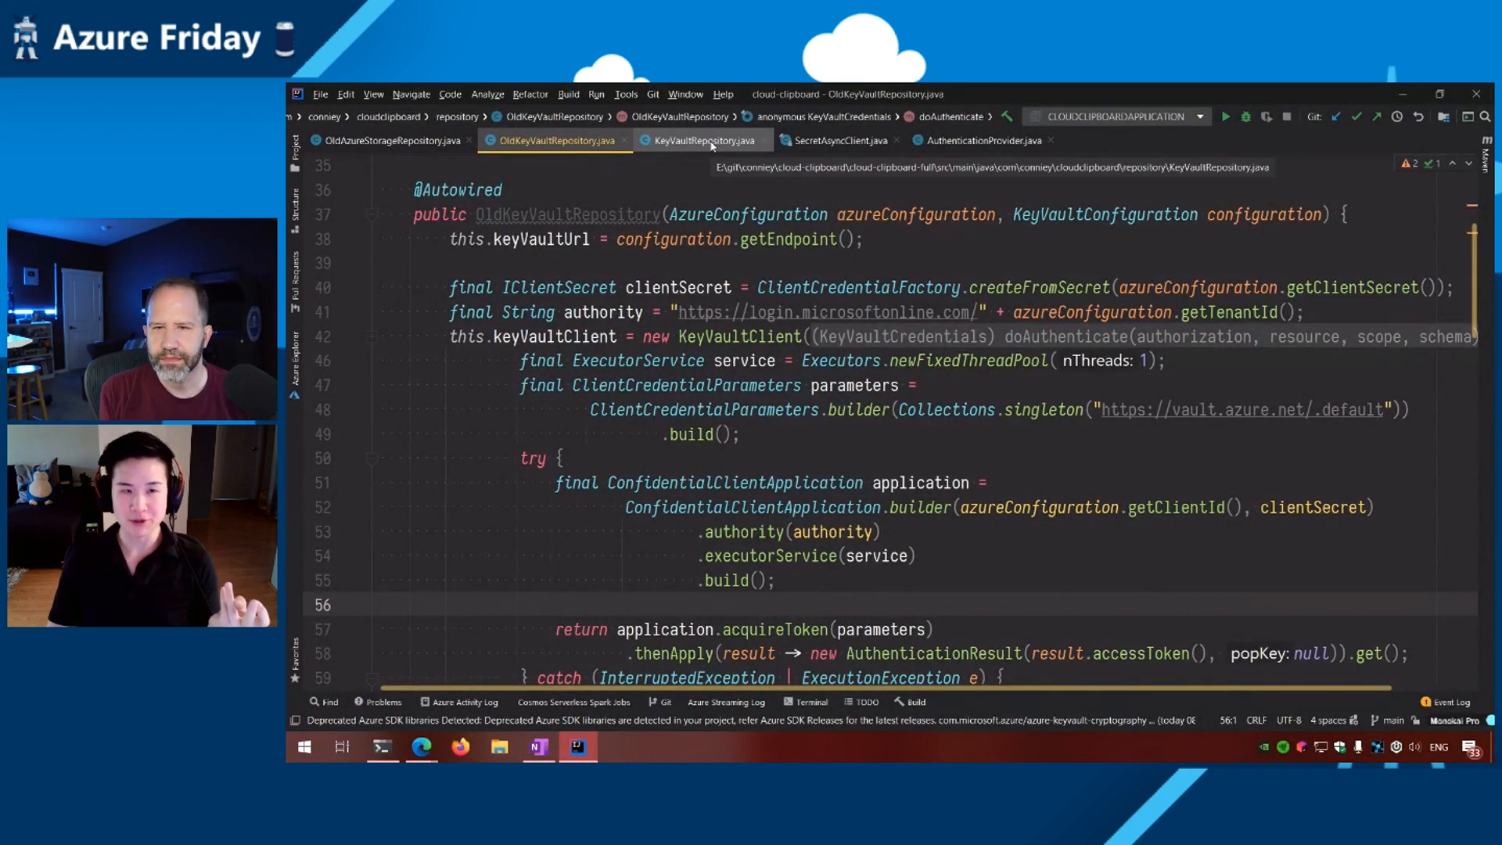
mouse_move(1050, 466)
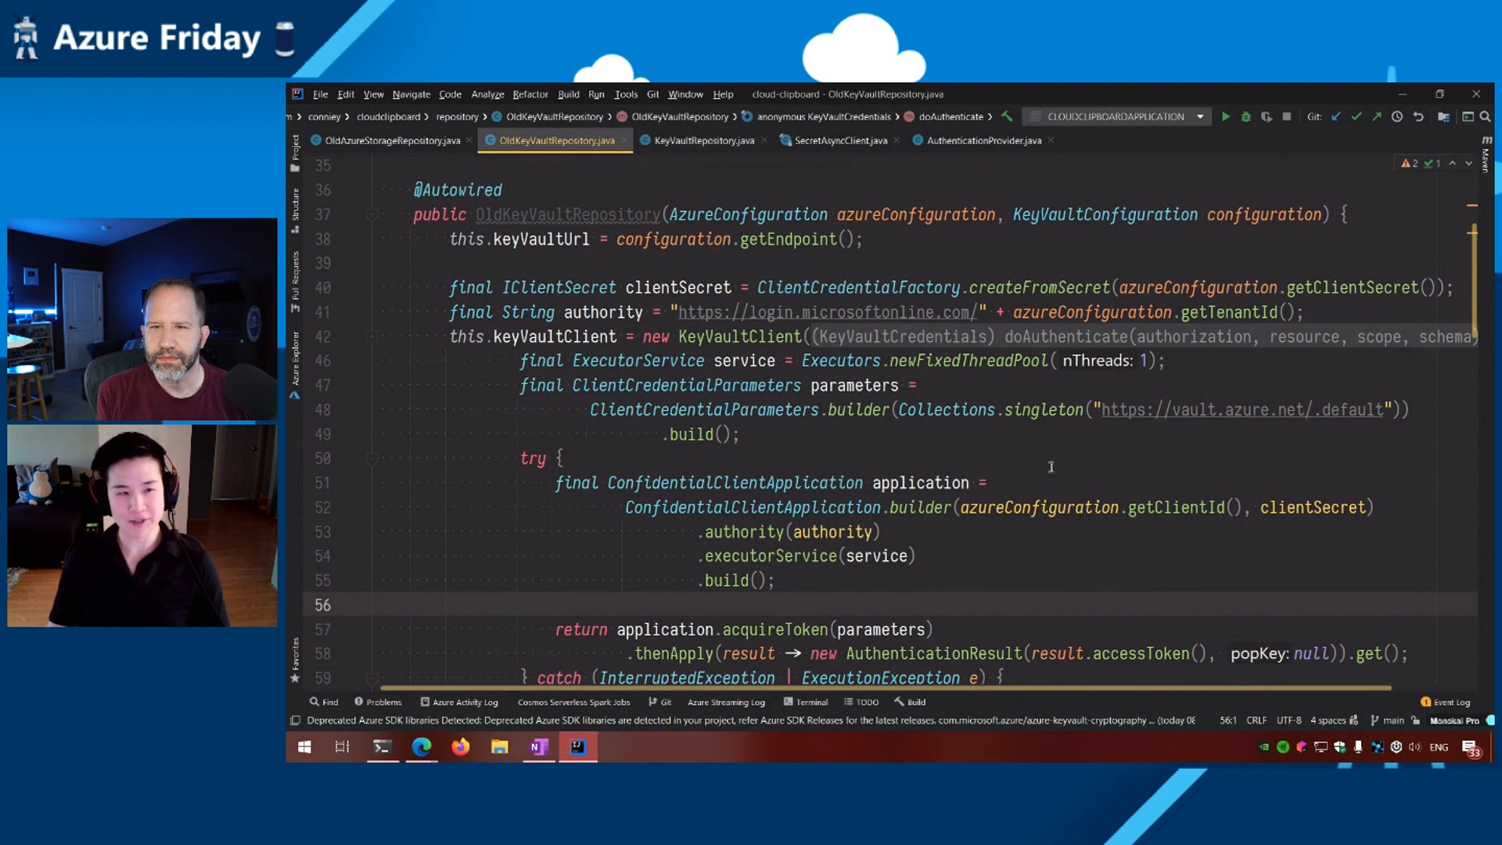
scroll("down", 3)
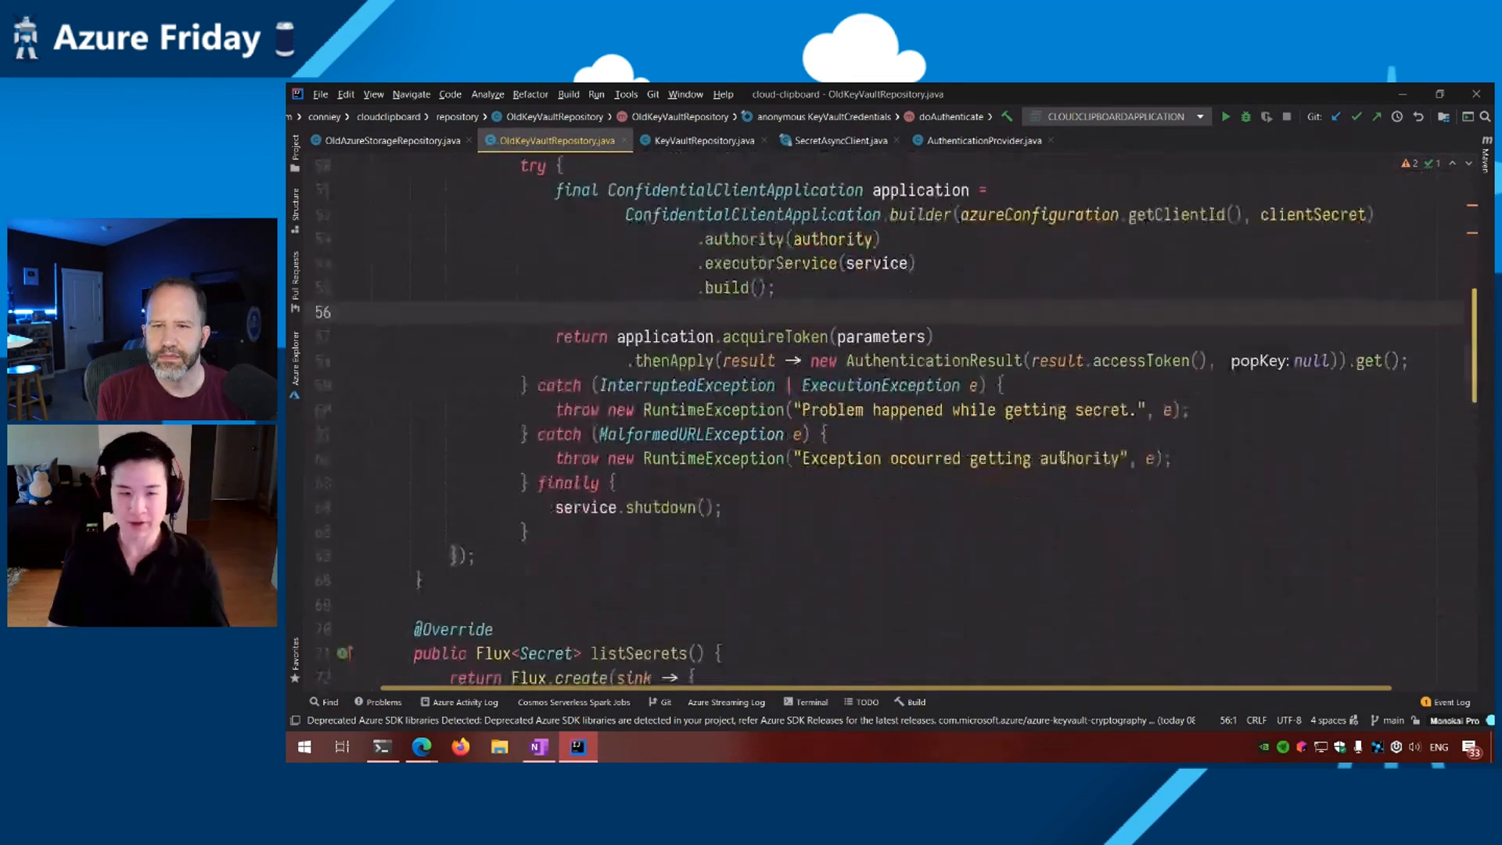
scroll("down", 3)
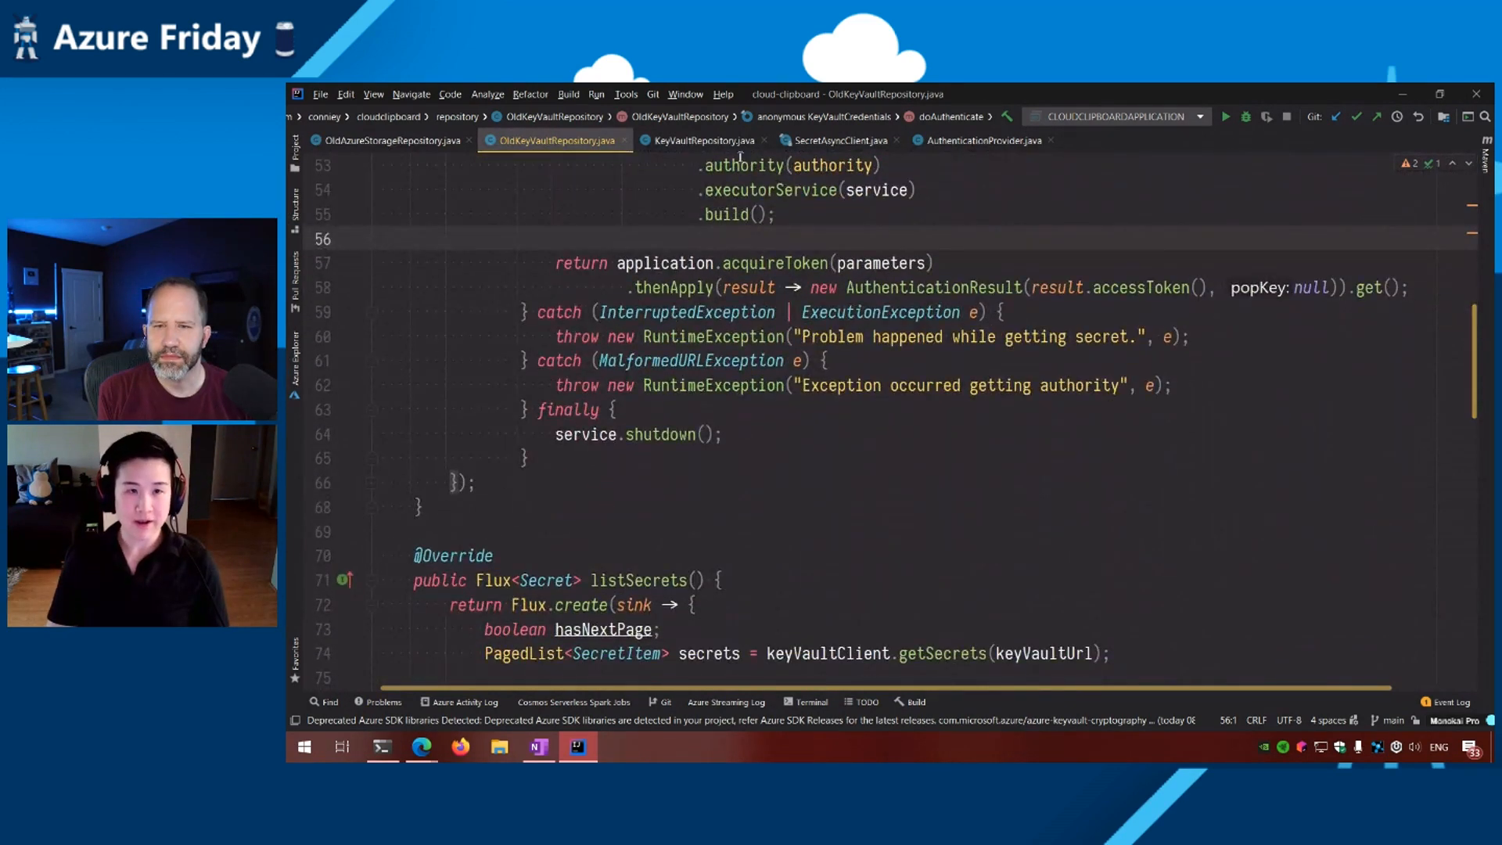
- Switch between KeyVaultRepository and the old code, ending on the SecretClientBuilder version
left_click(703, 140)
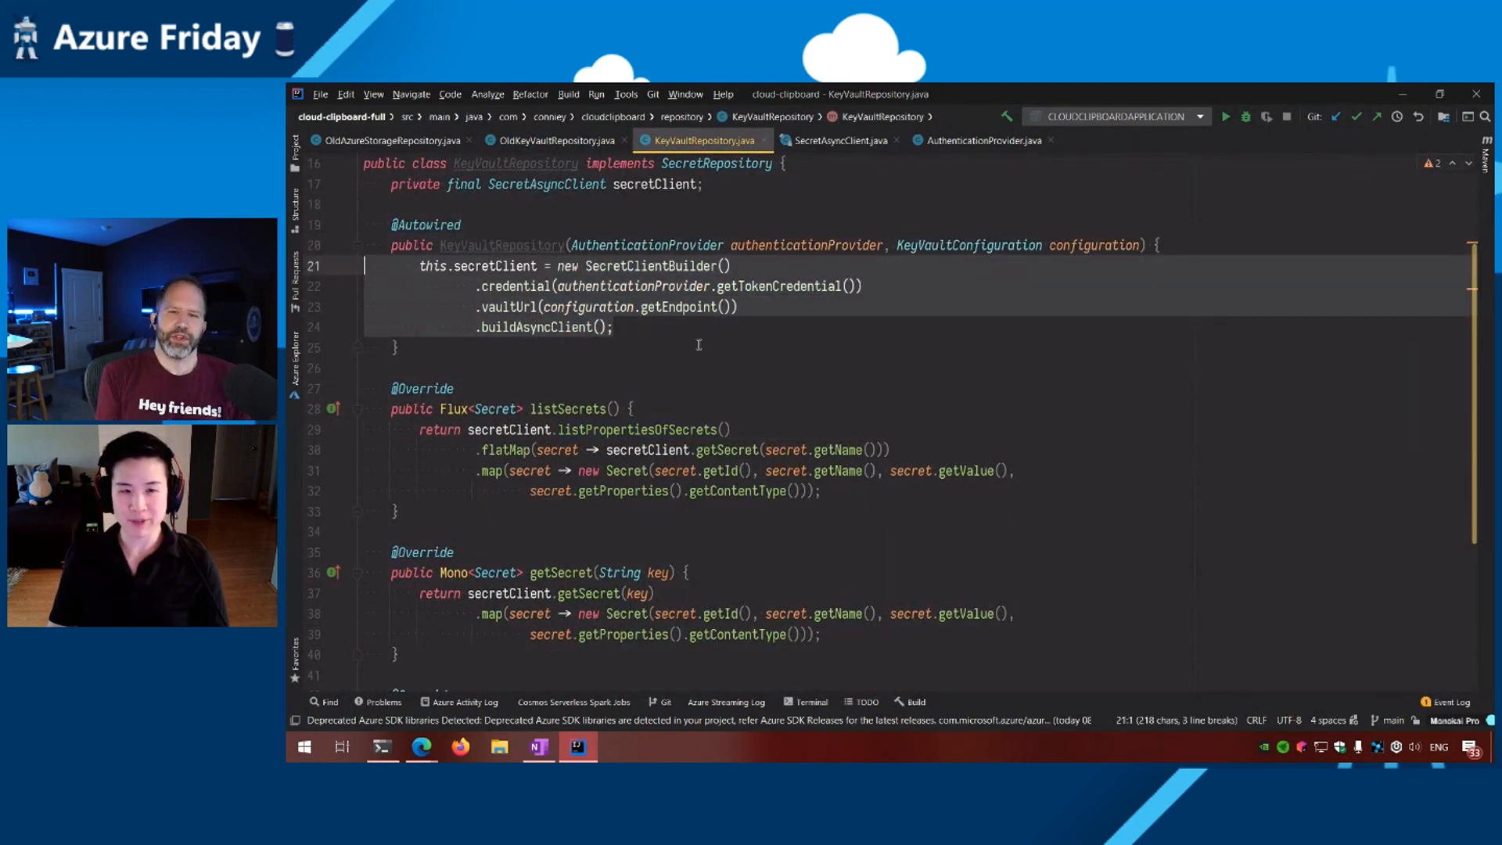
left_click(394, 347)
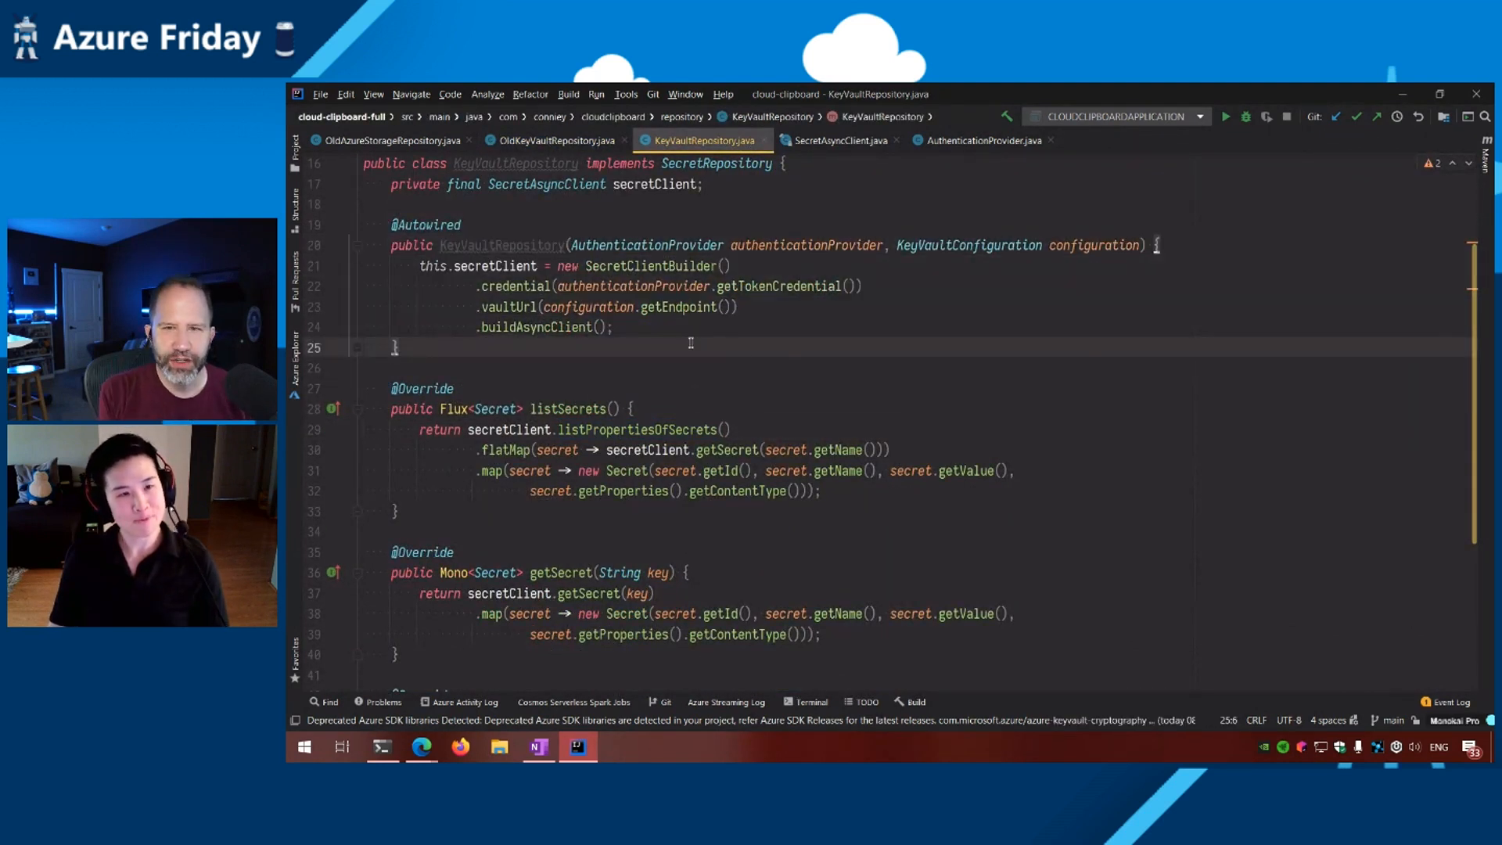
mouse_move(551, 141)
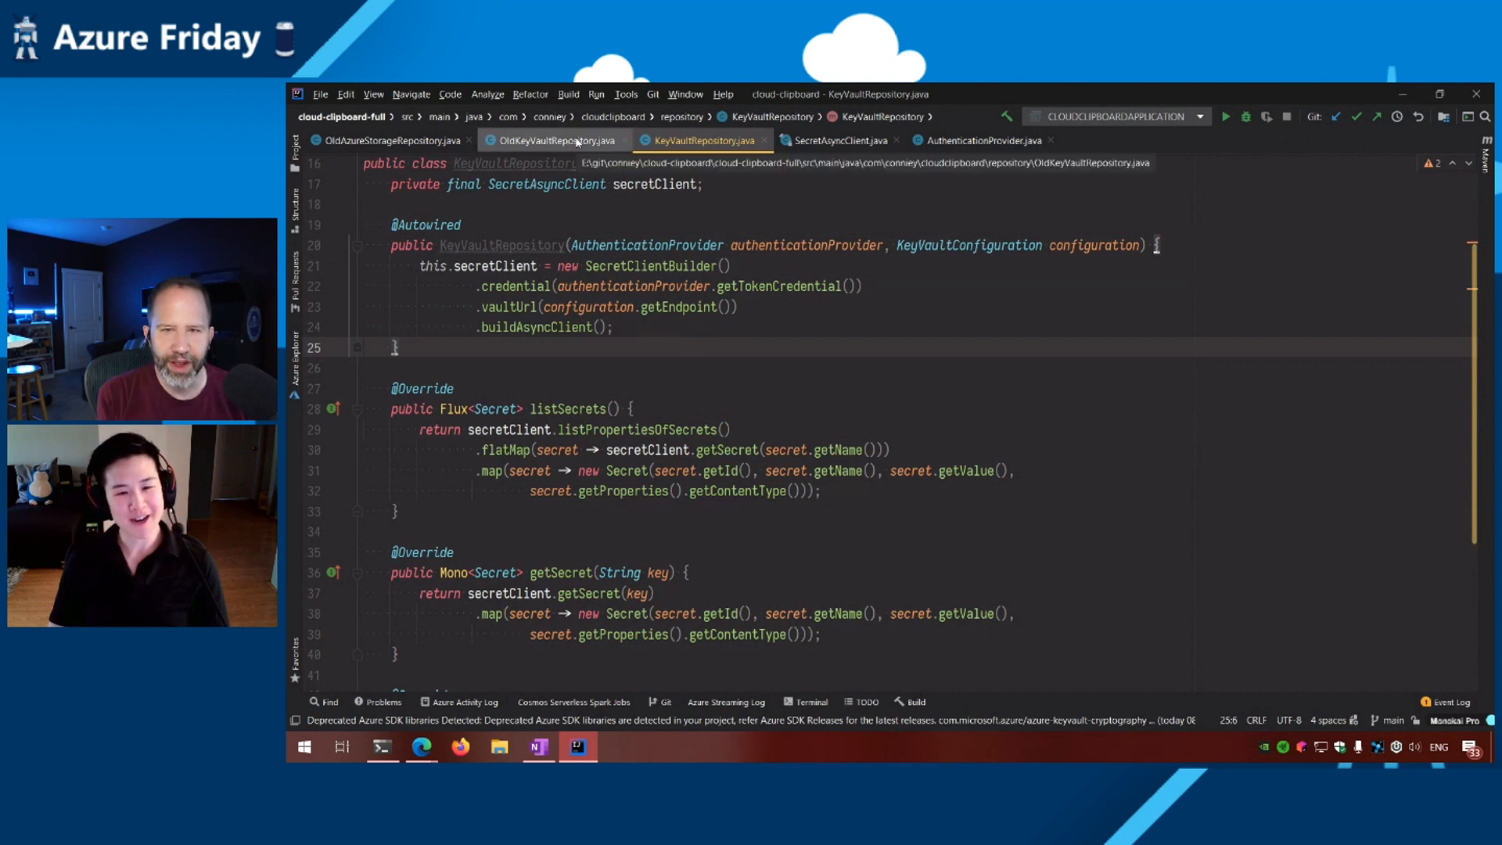
left_click(554, 140)
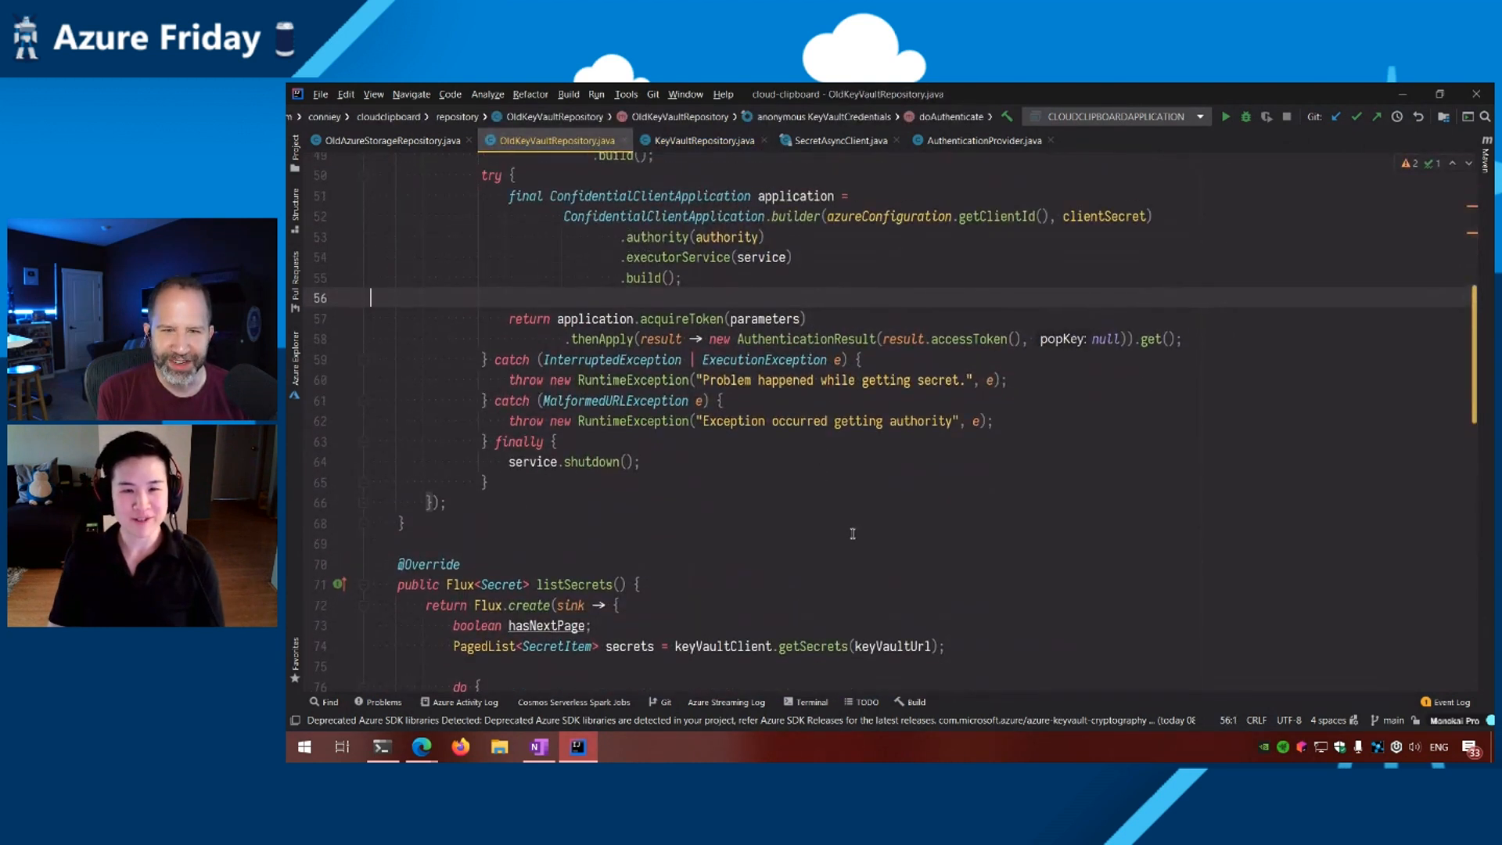
scroll("up", 3)
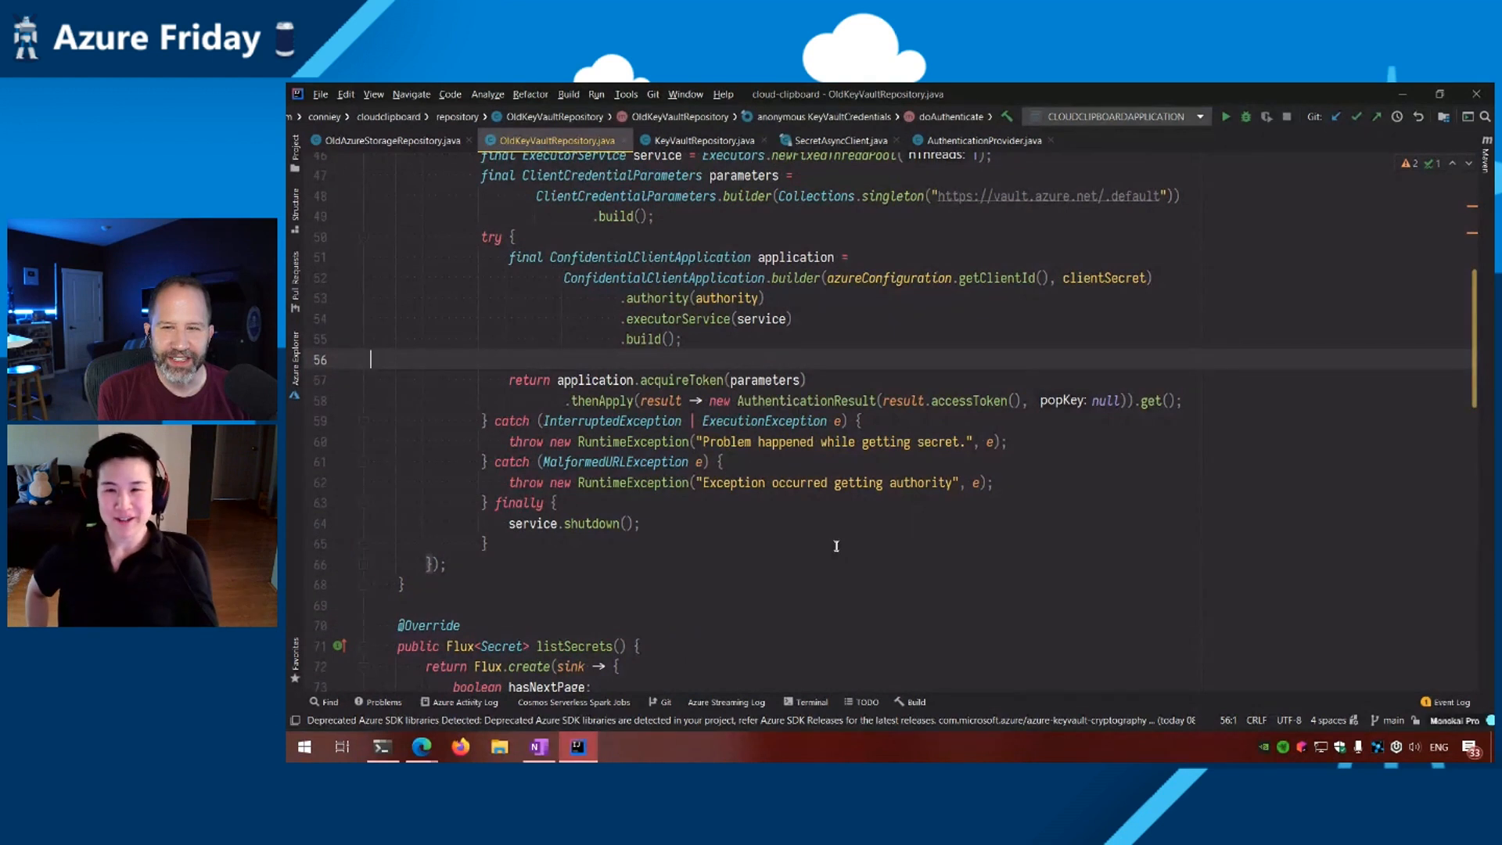
scroll("up", 3)
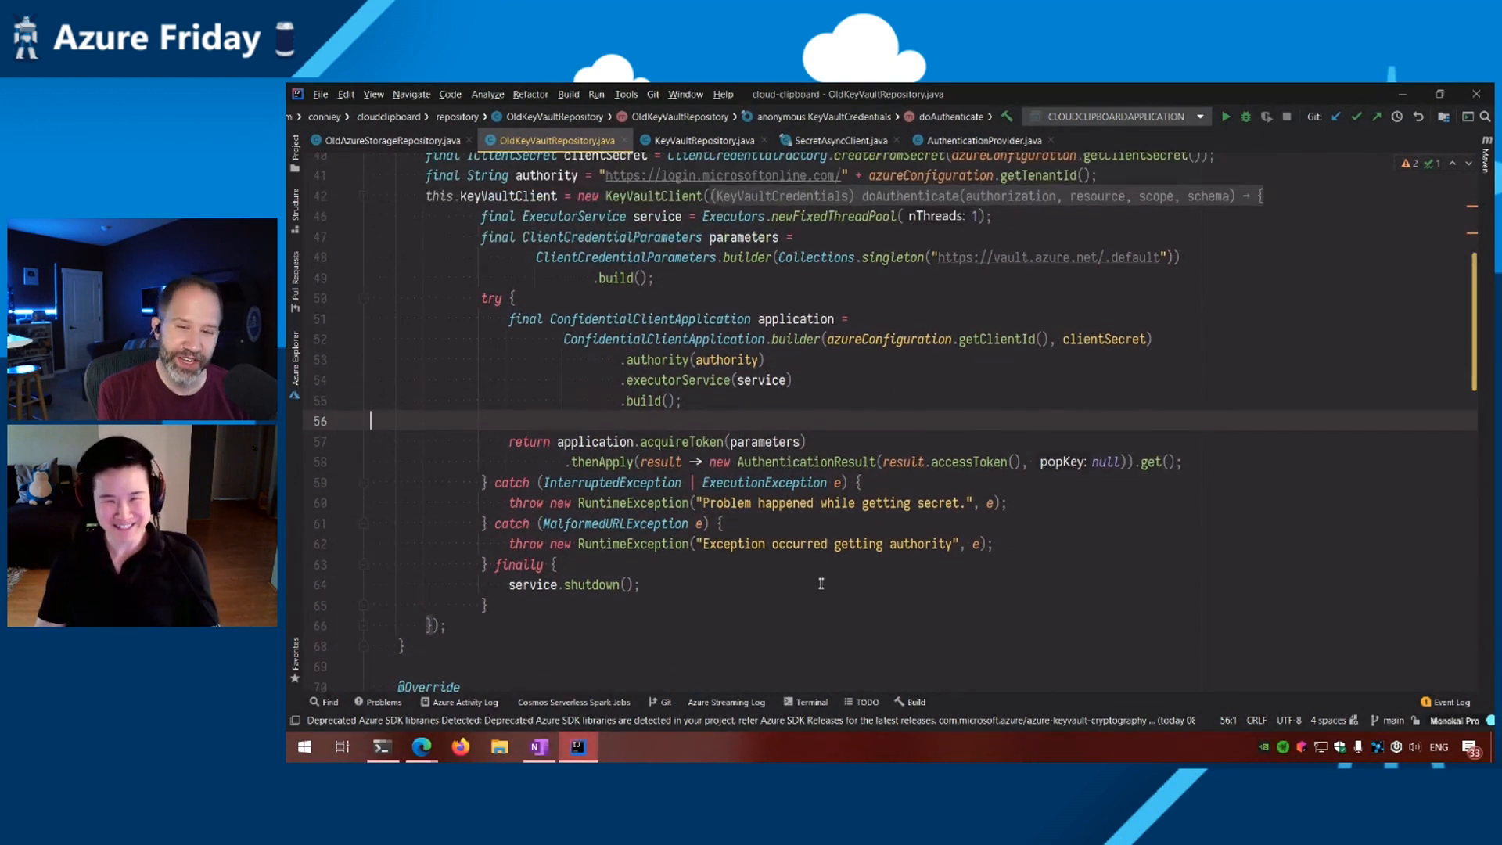
mouse_move(798, 560)
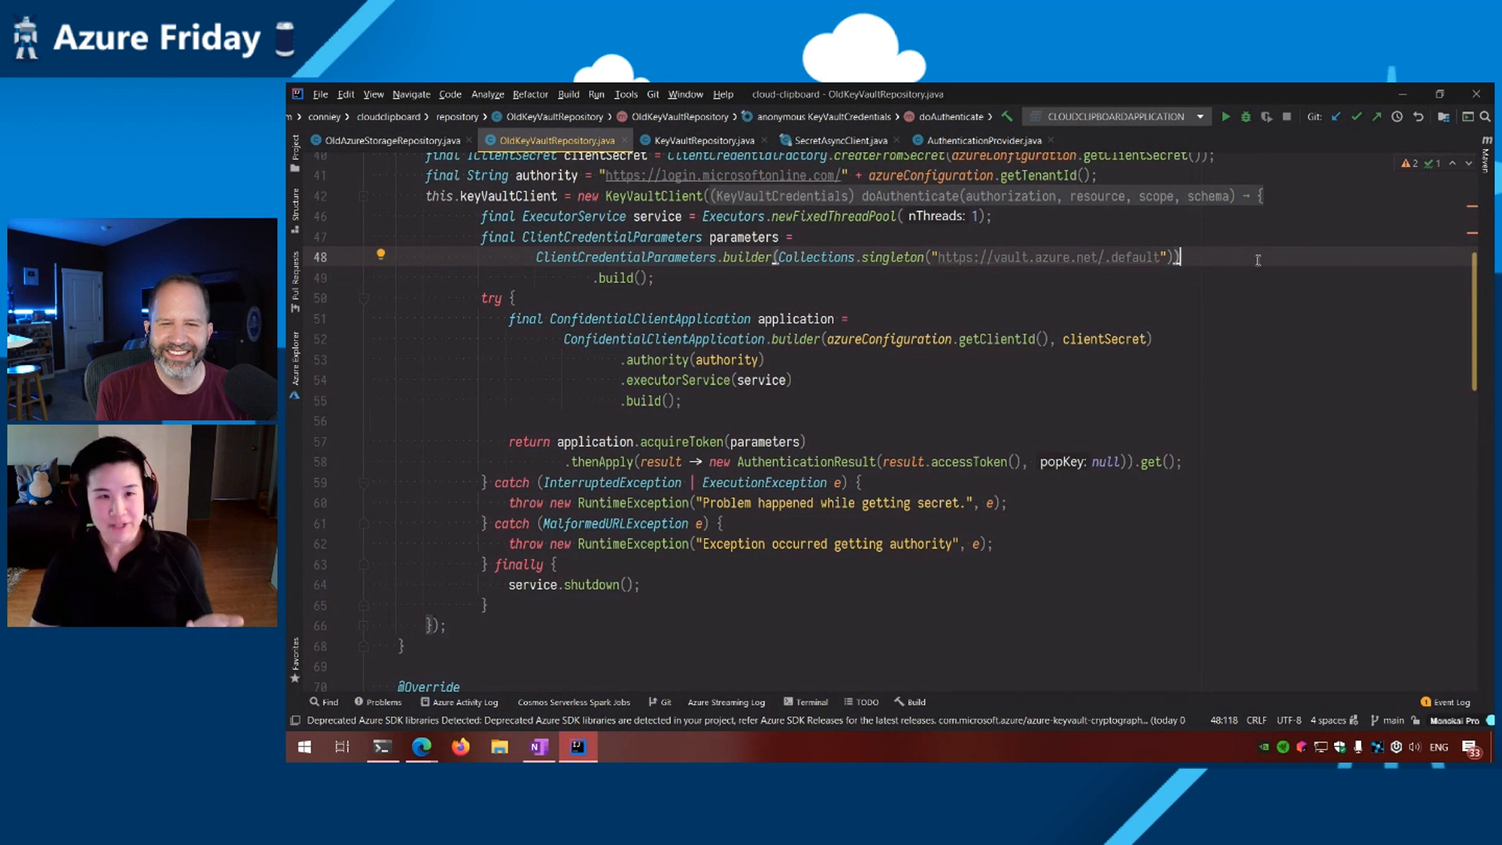
left_click(838, 140)
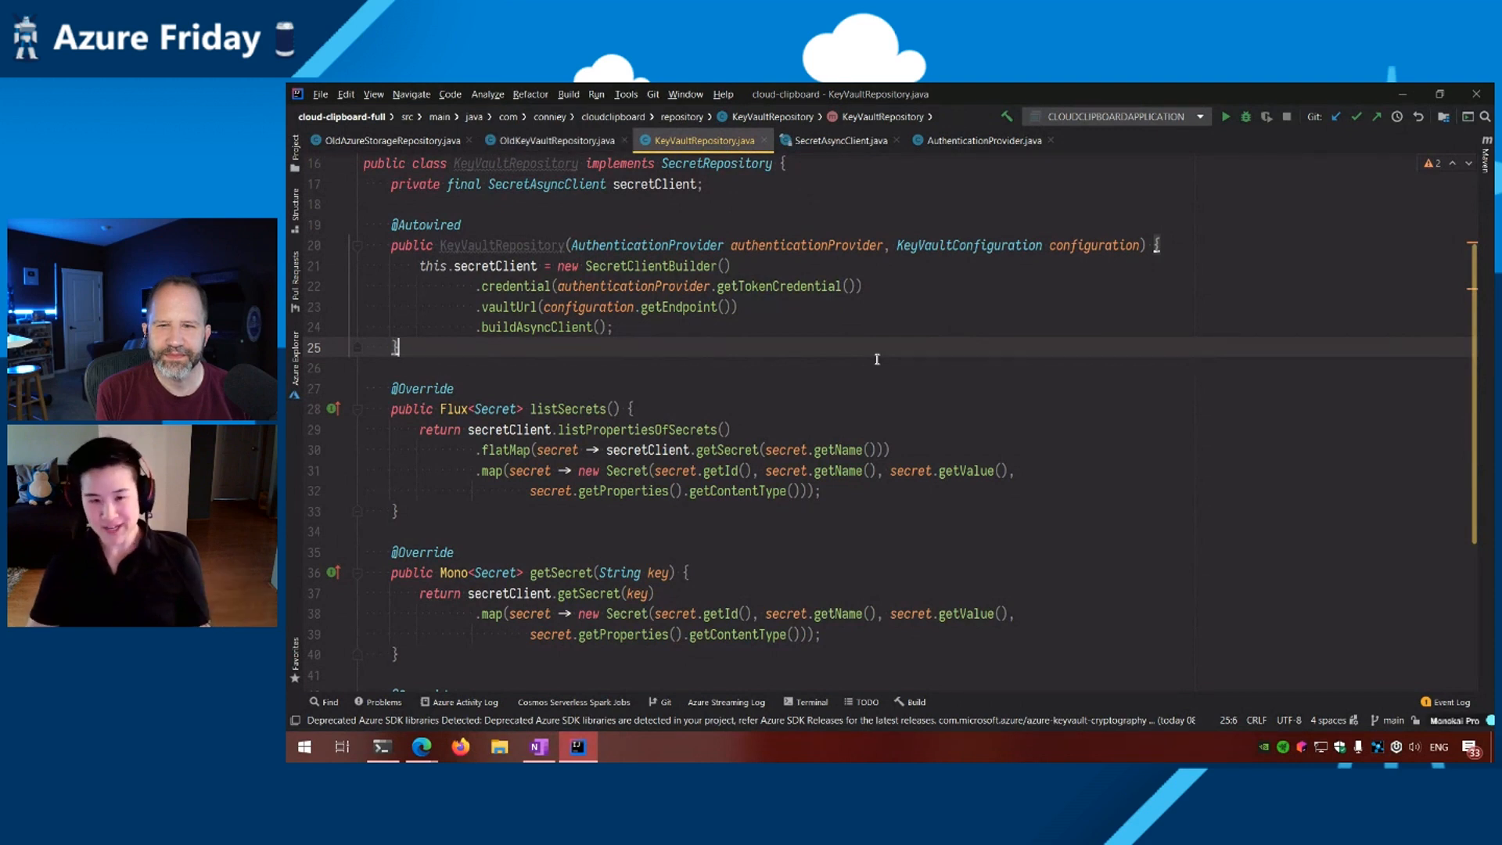
left_click(857, 286)
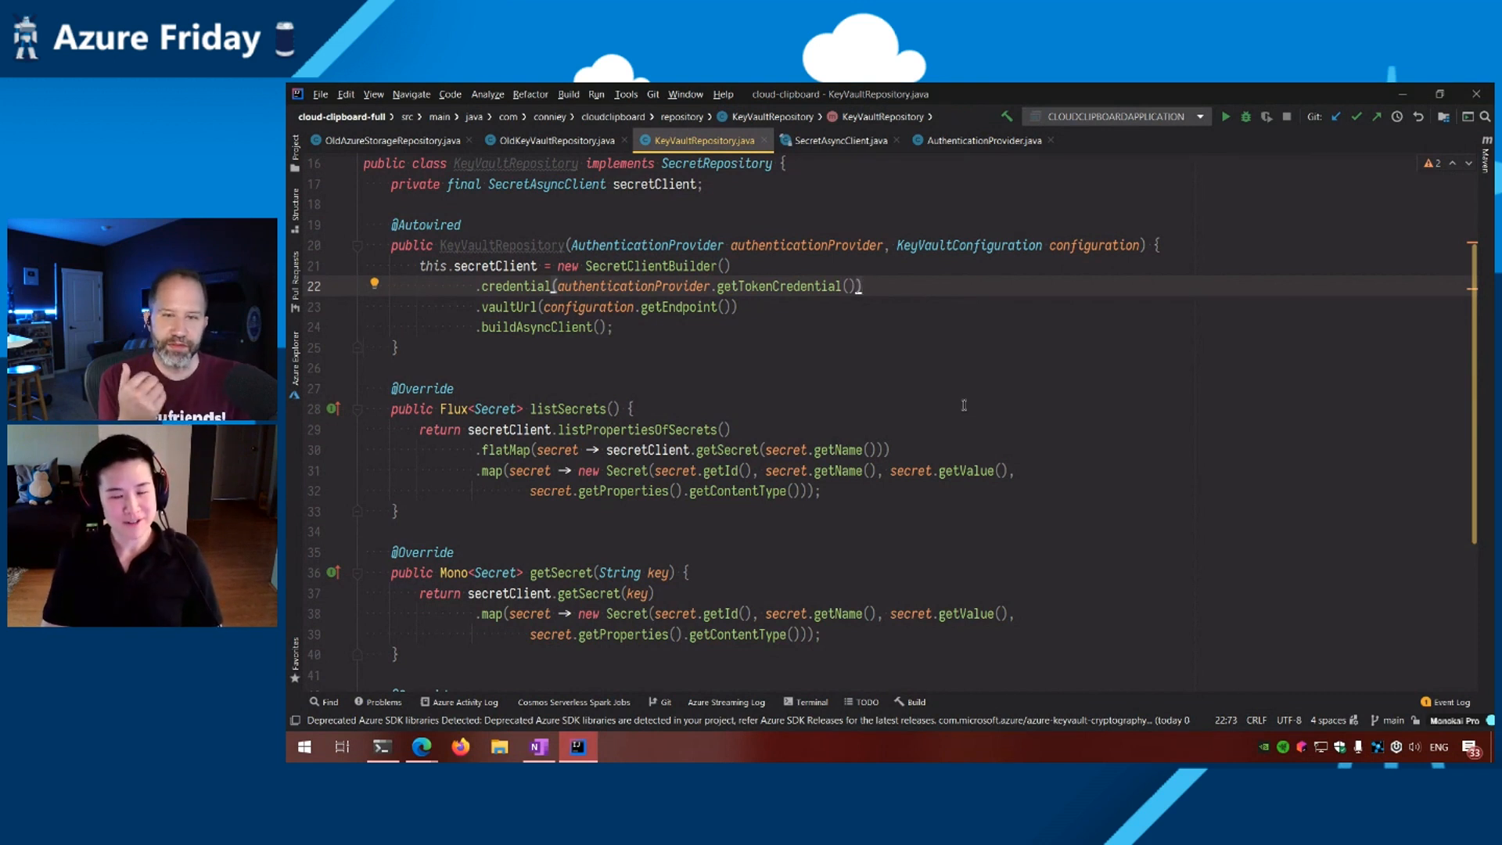
mouse_move(955, 335)
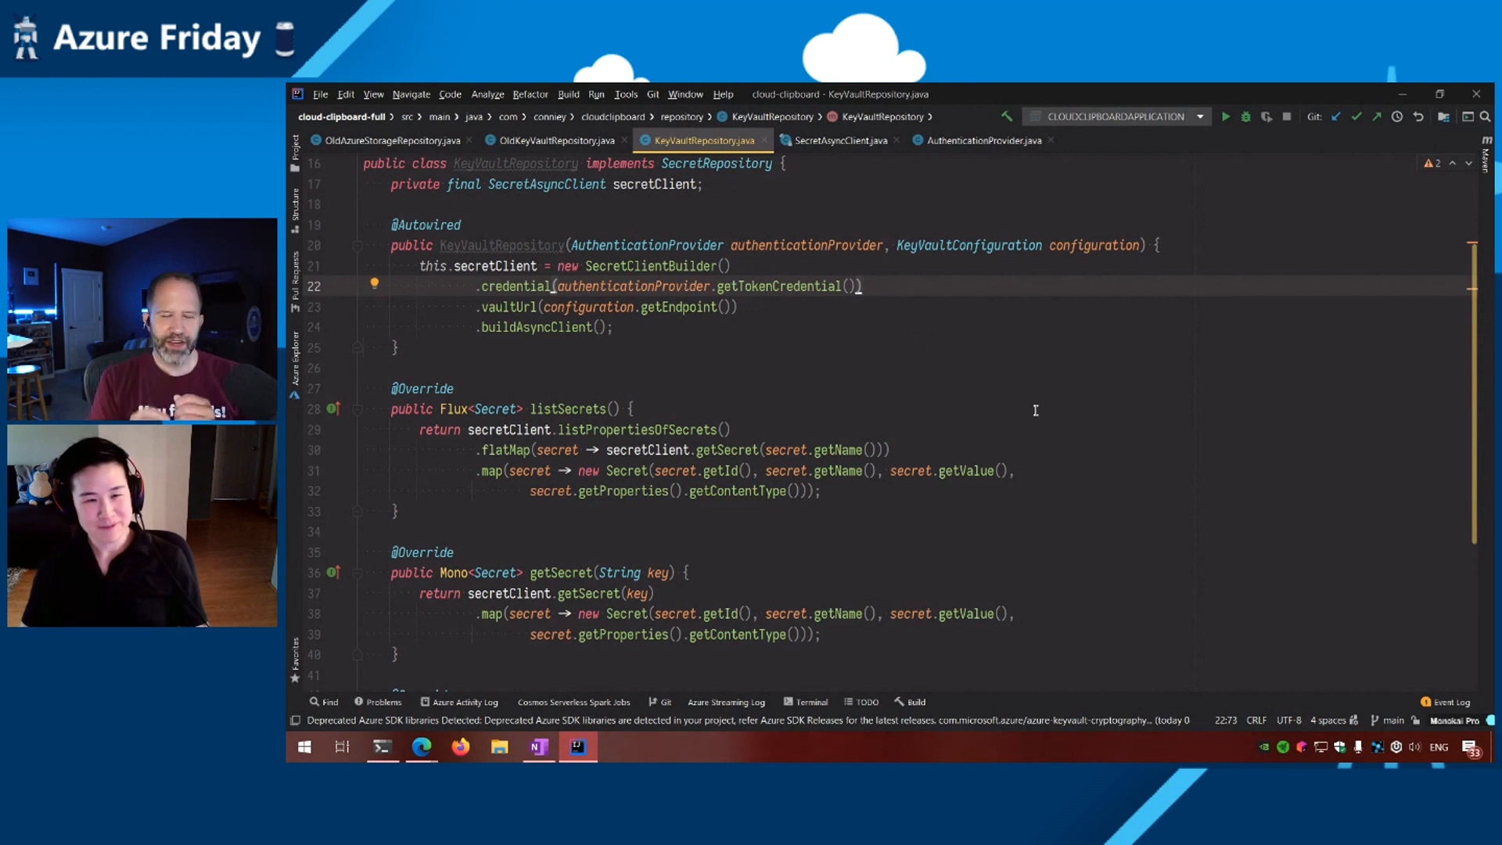
mouse_move(1156, 386)
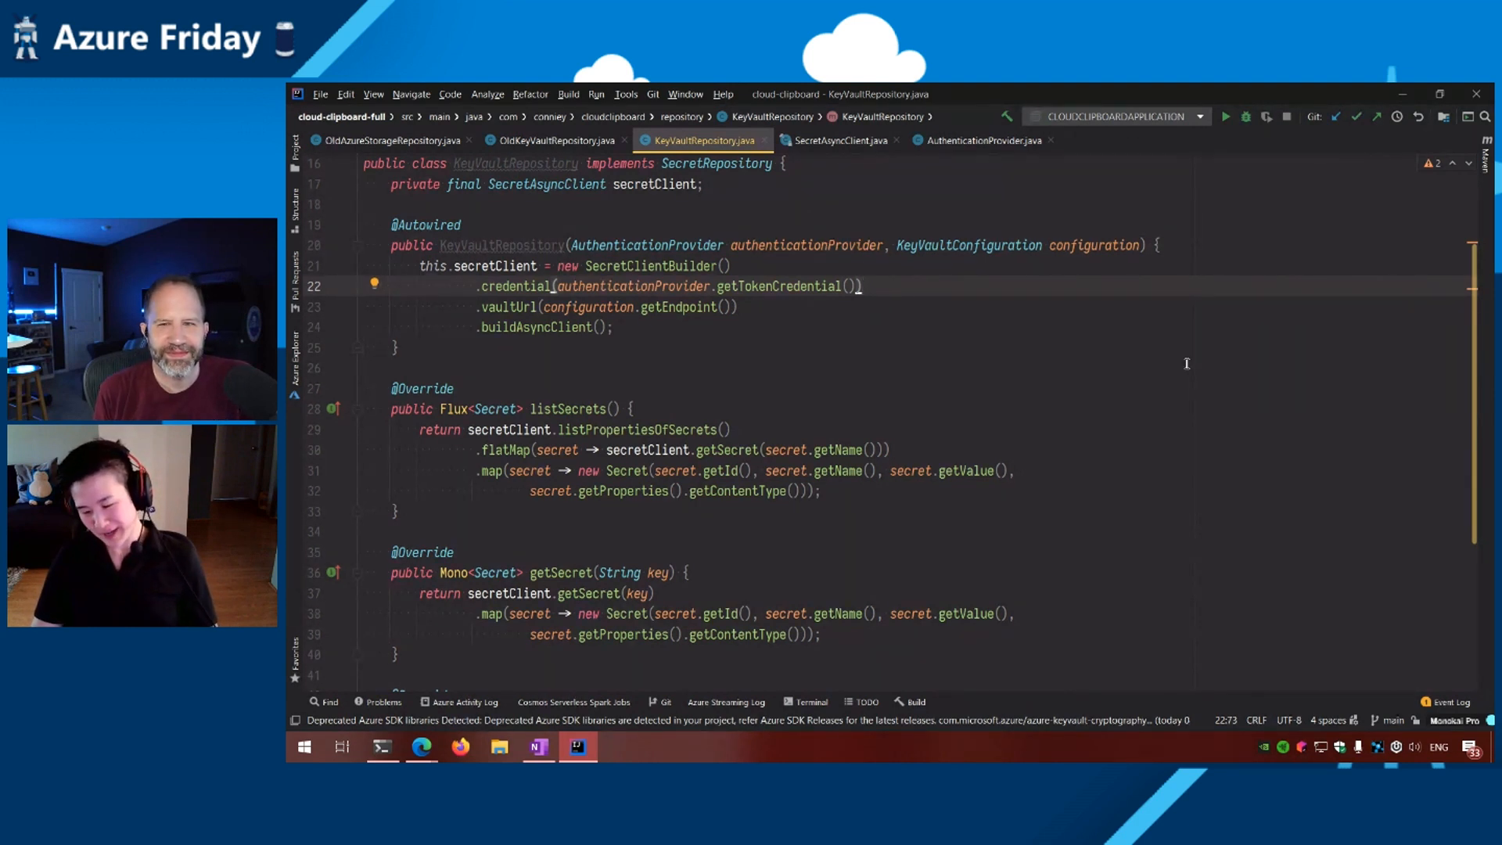
mouse_move(1182, 298)
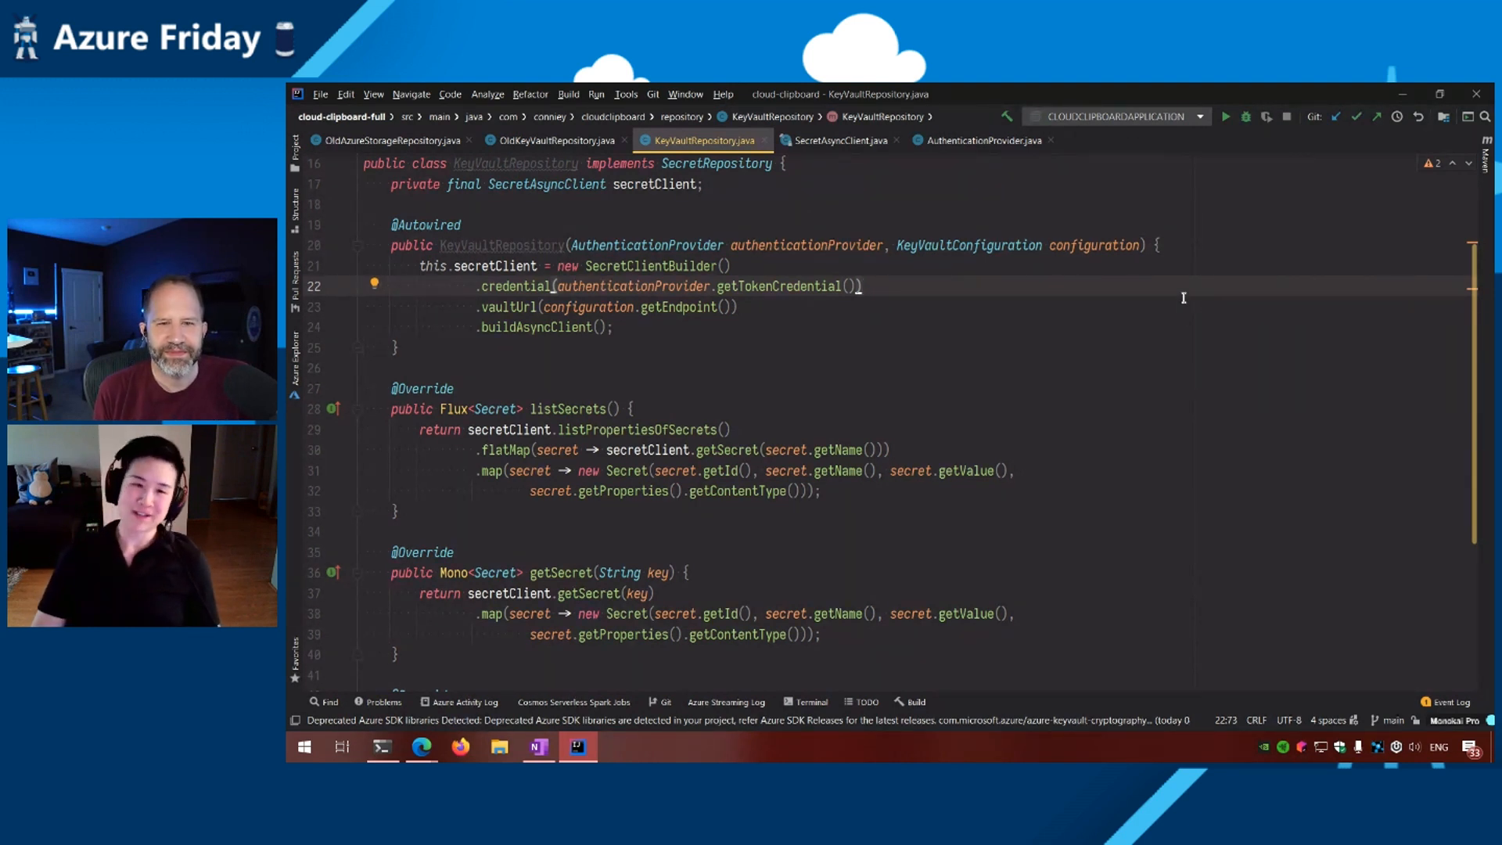
mouse_move(1204, 328)
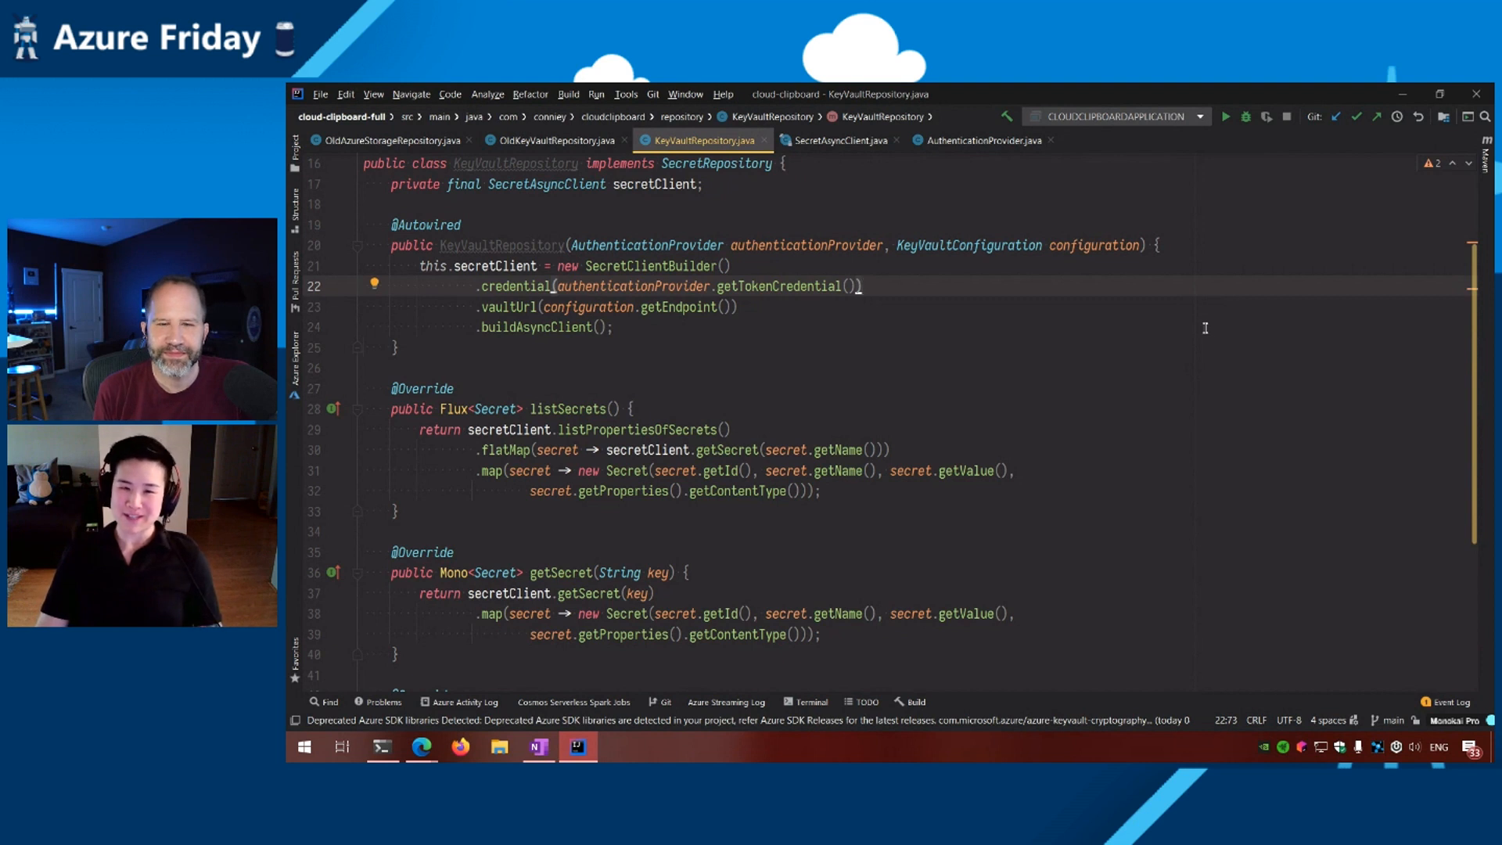
mouse_move(1196, 329)
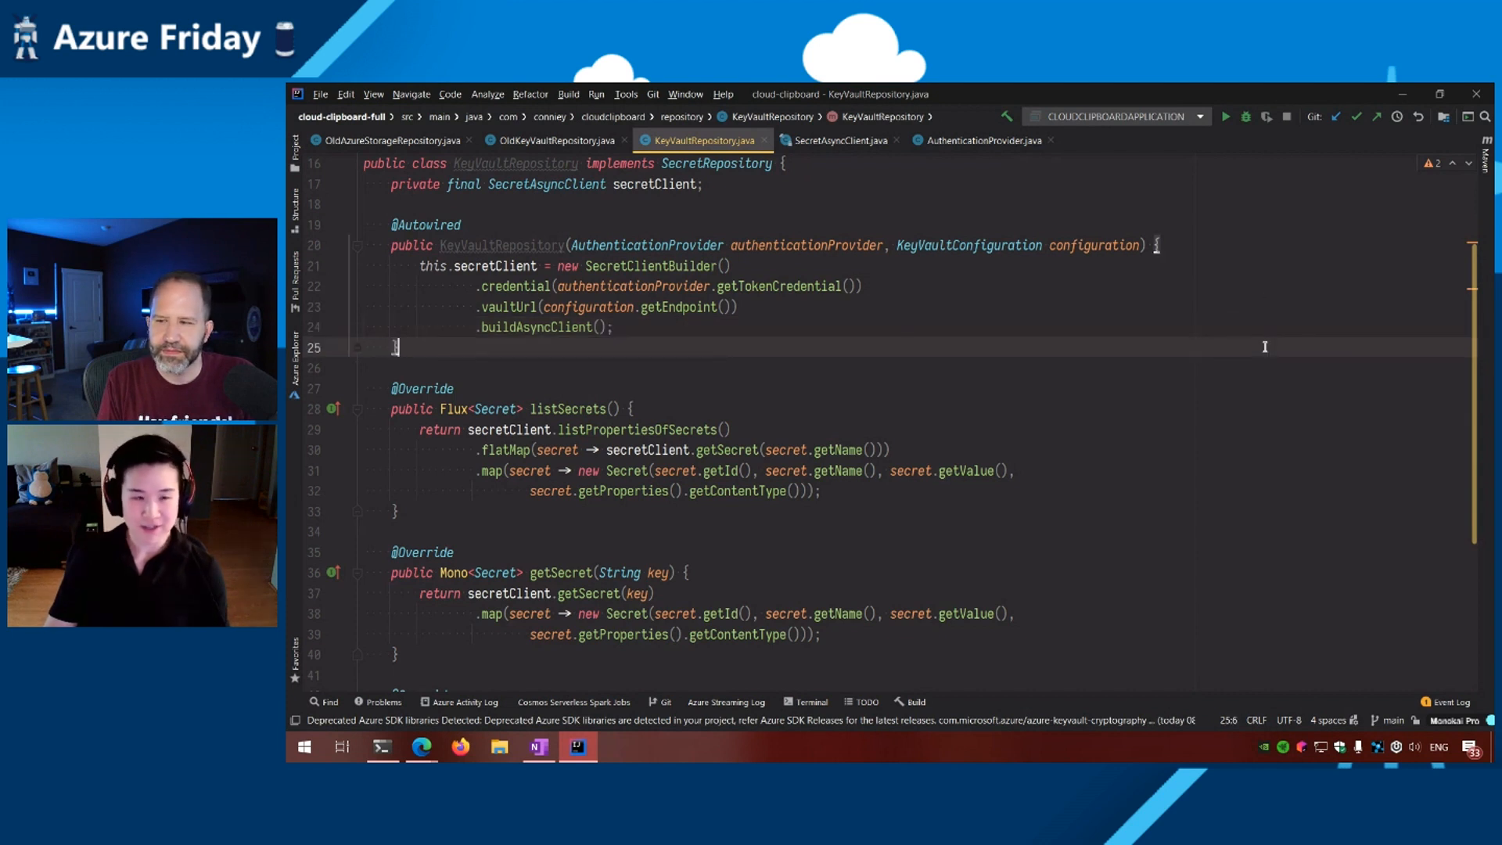
mouse_move(1281, 356)
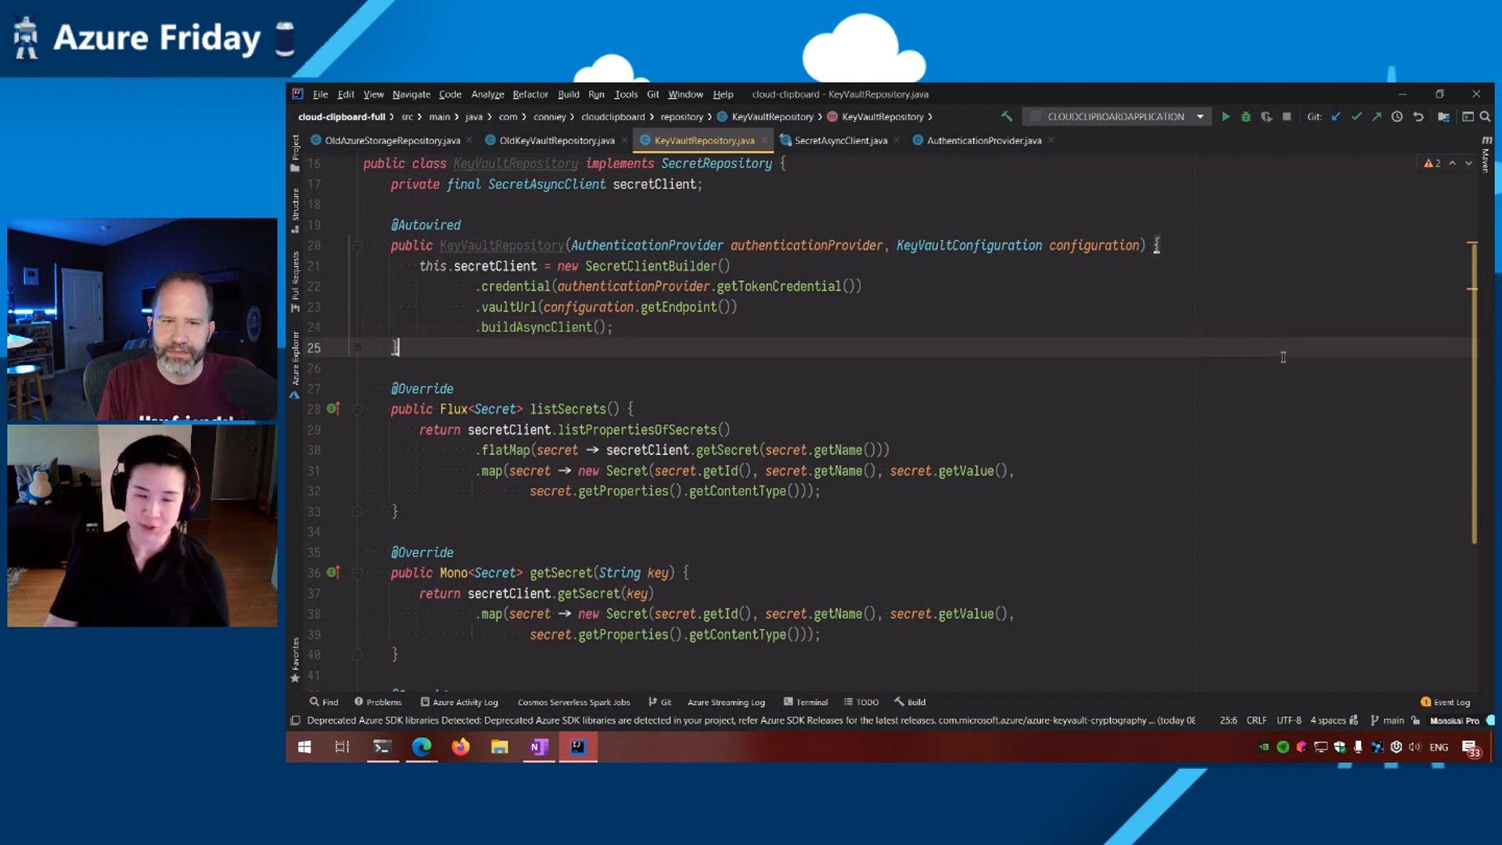
mouse_move(1109, 392)
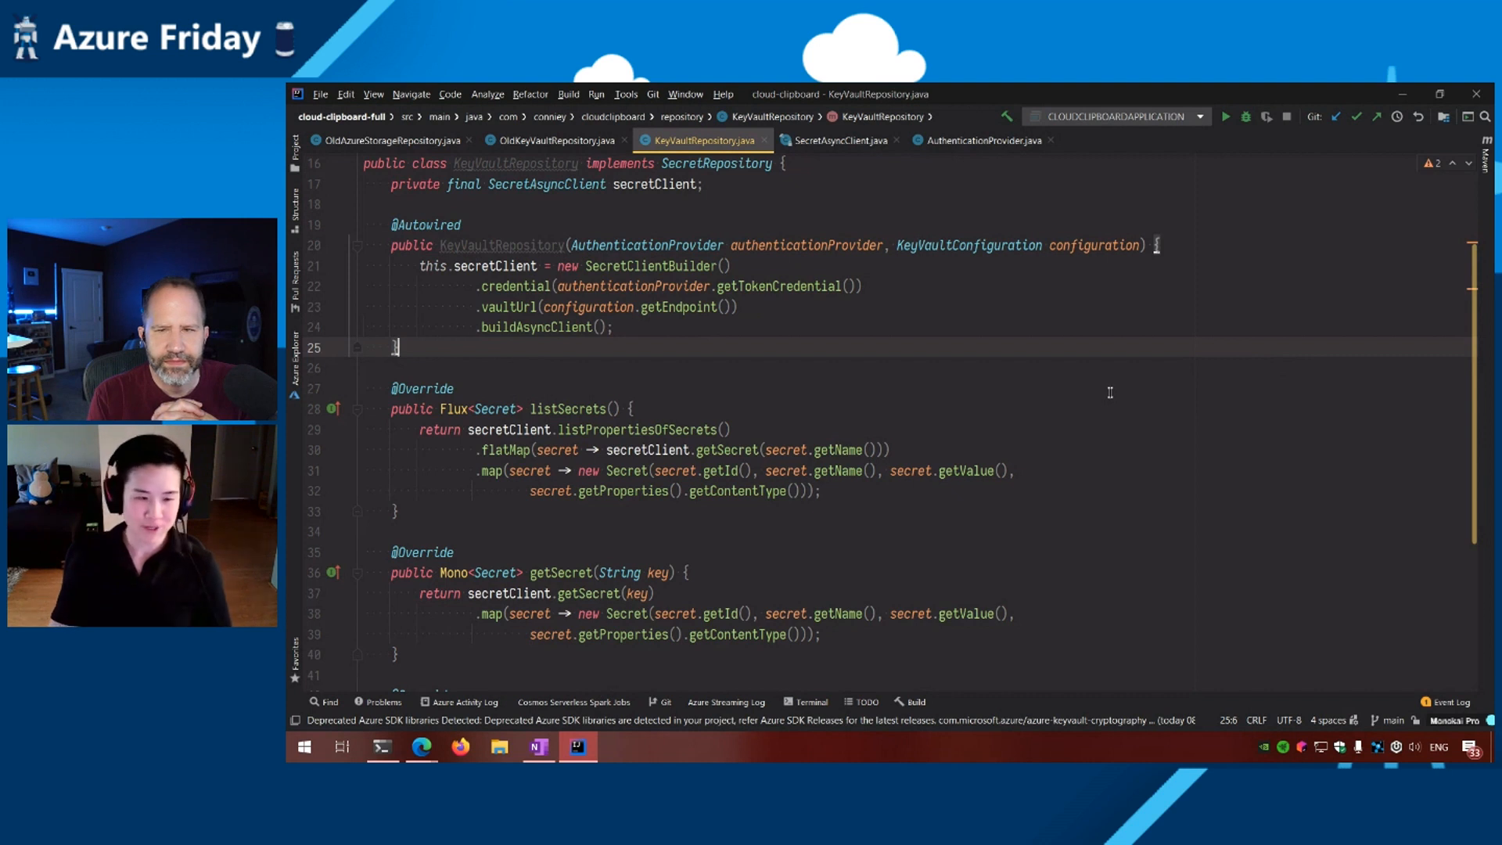
mouse_move(1135, 345)
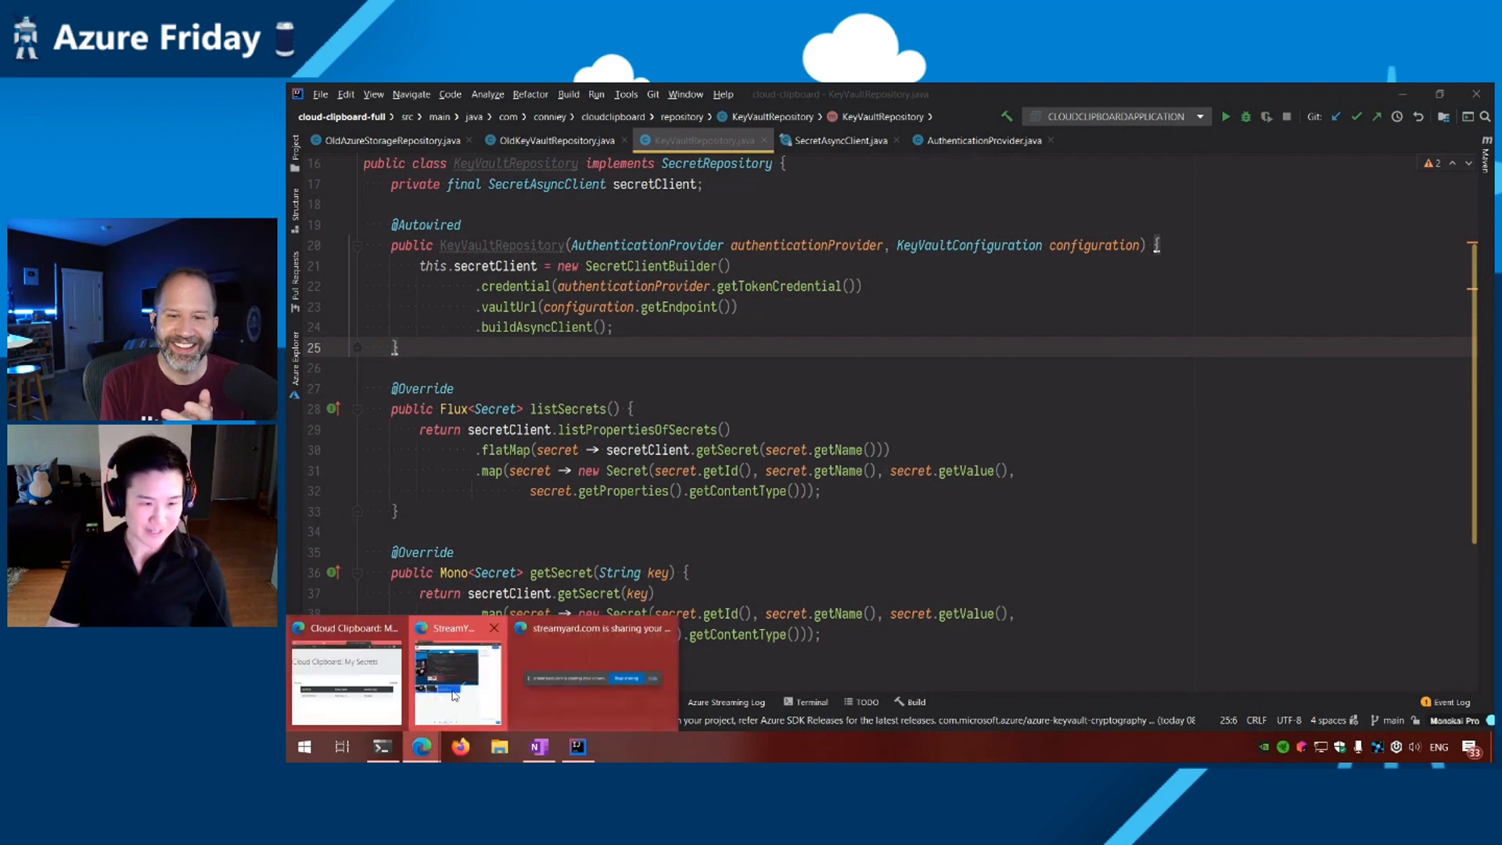
- Switch to Edge showing the github.com/Azure/azure-sdk-for-java repository
left_click(455, 670)
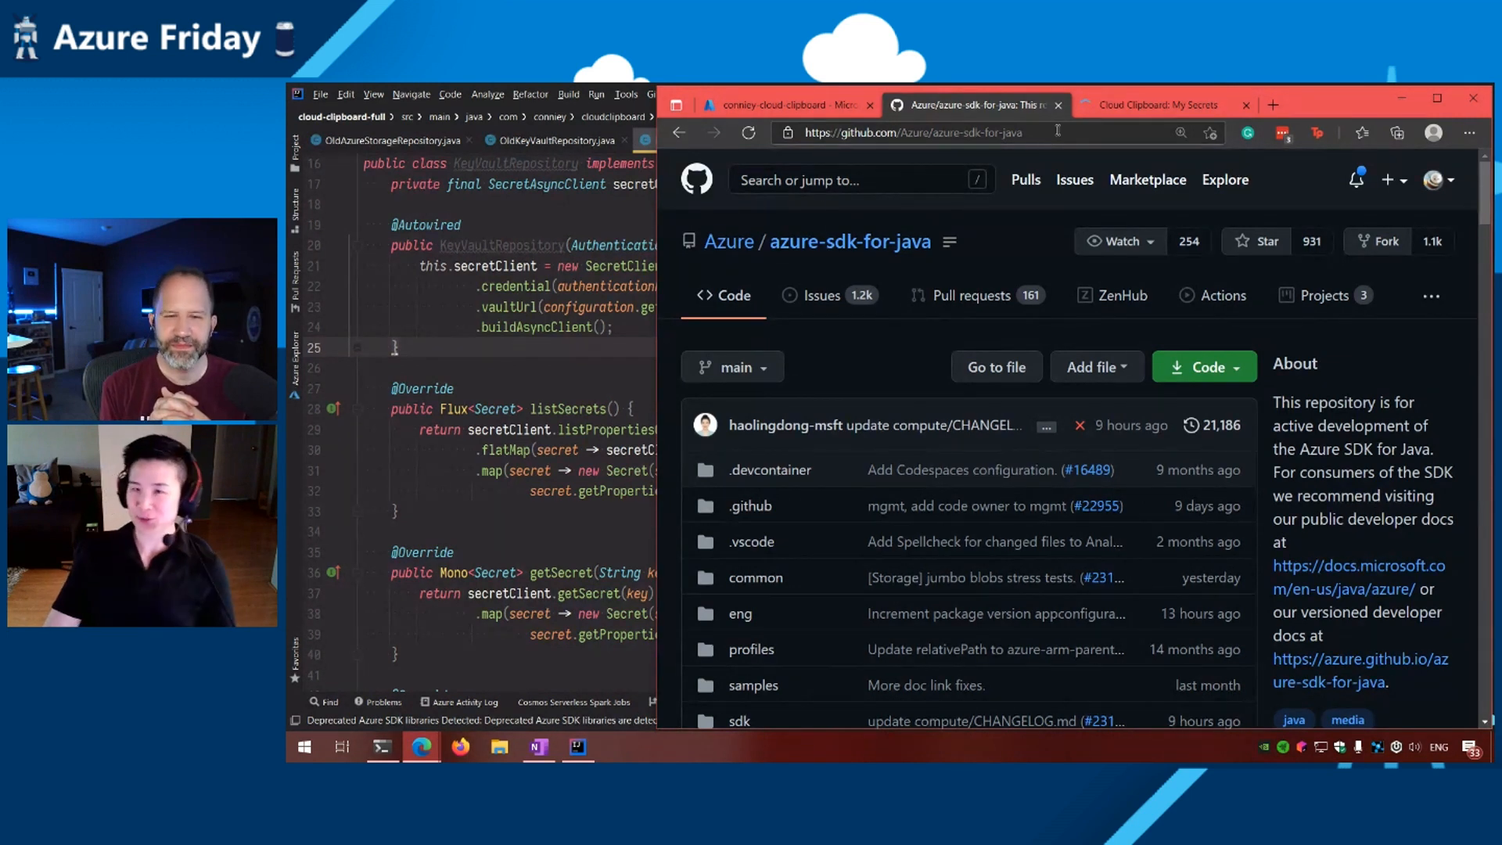
mouse_move(870, 331)
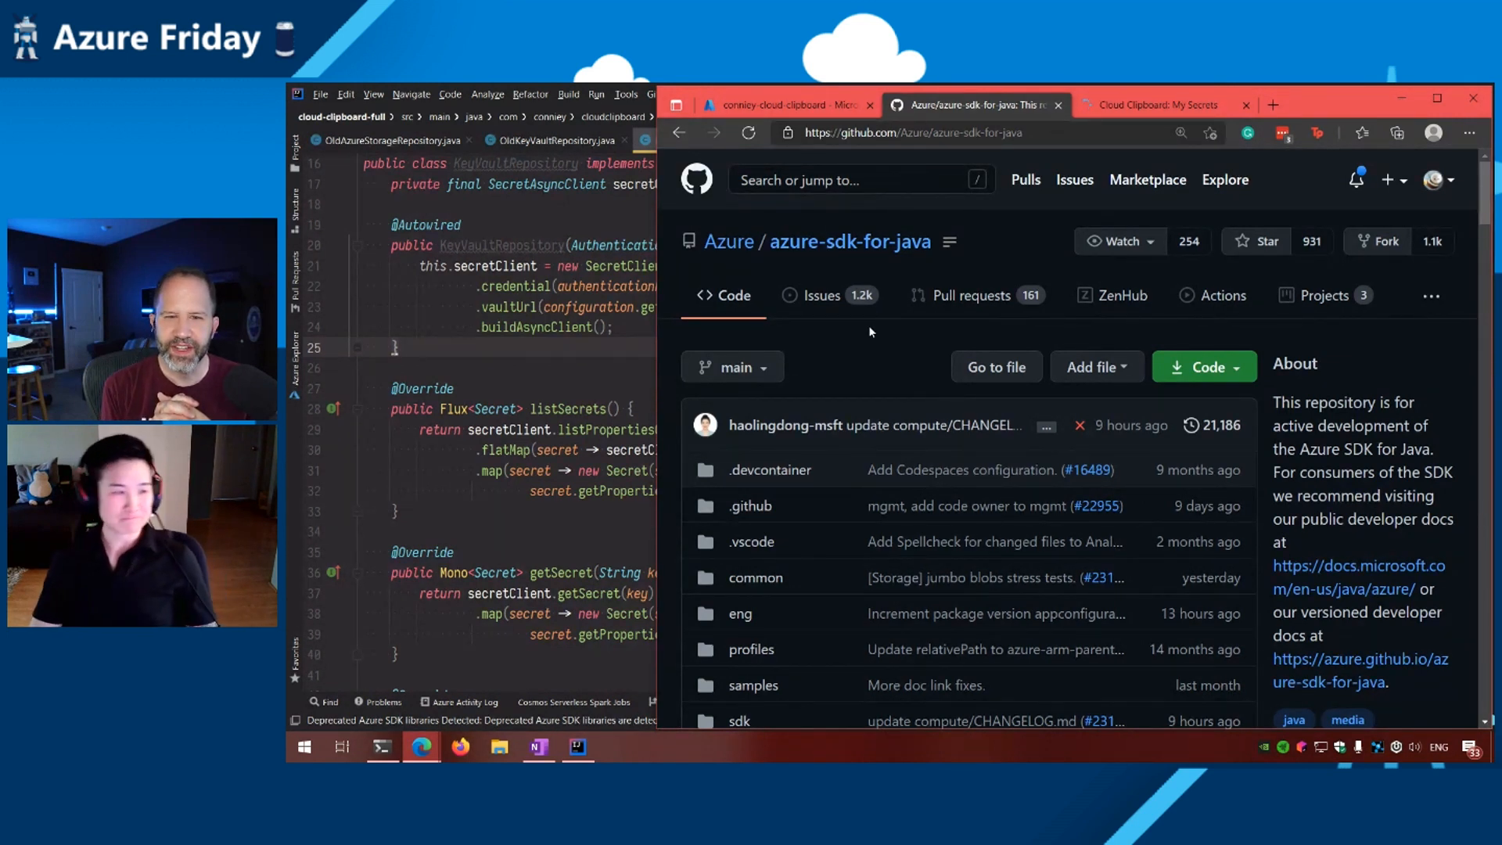